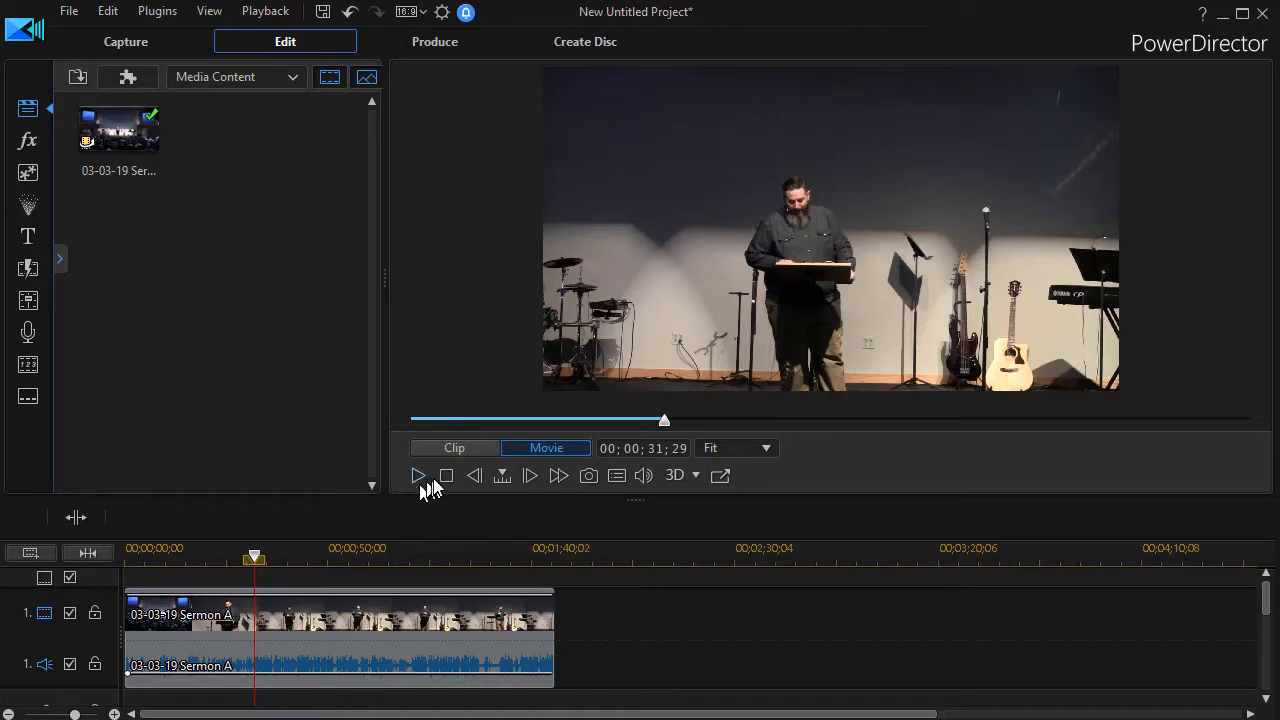
mouse_move(418, 476)
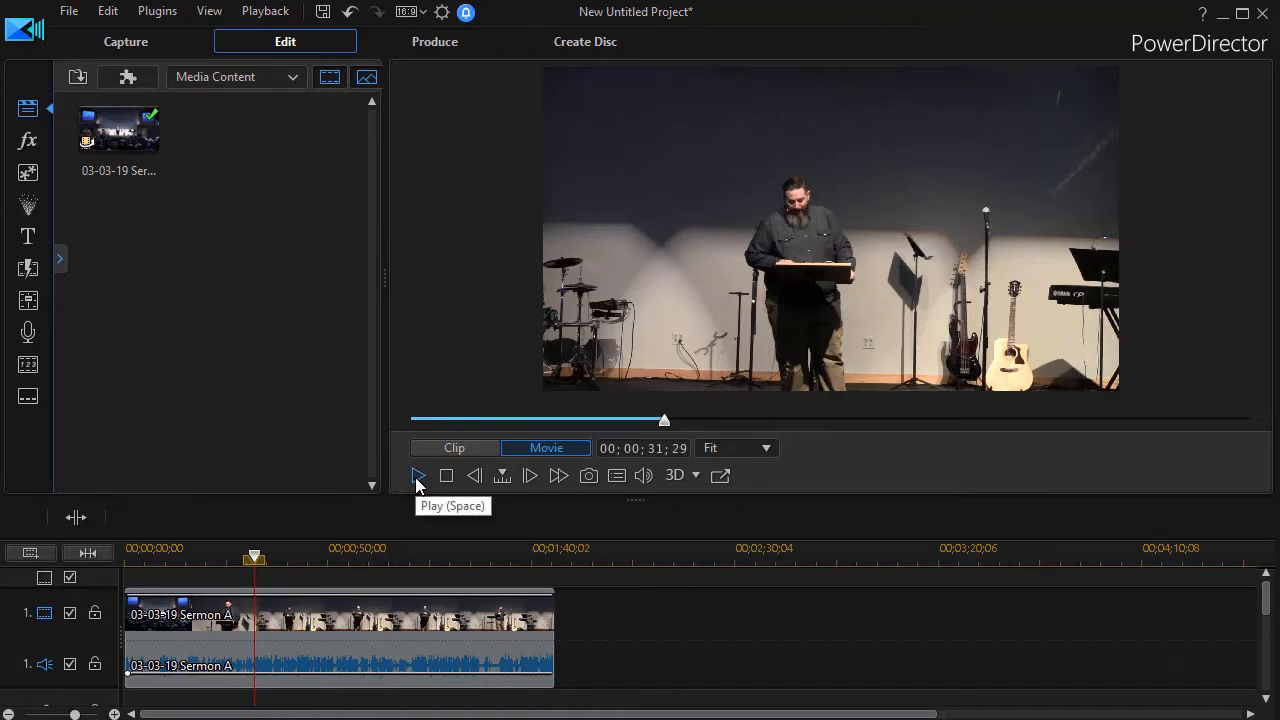
Step: Preview the sermon clip briefly to hear its left-only audio
left_click(418, 476)
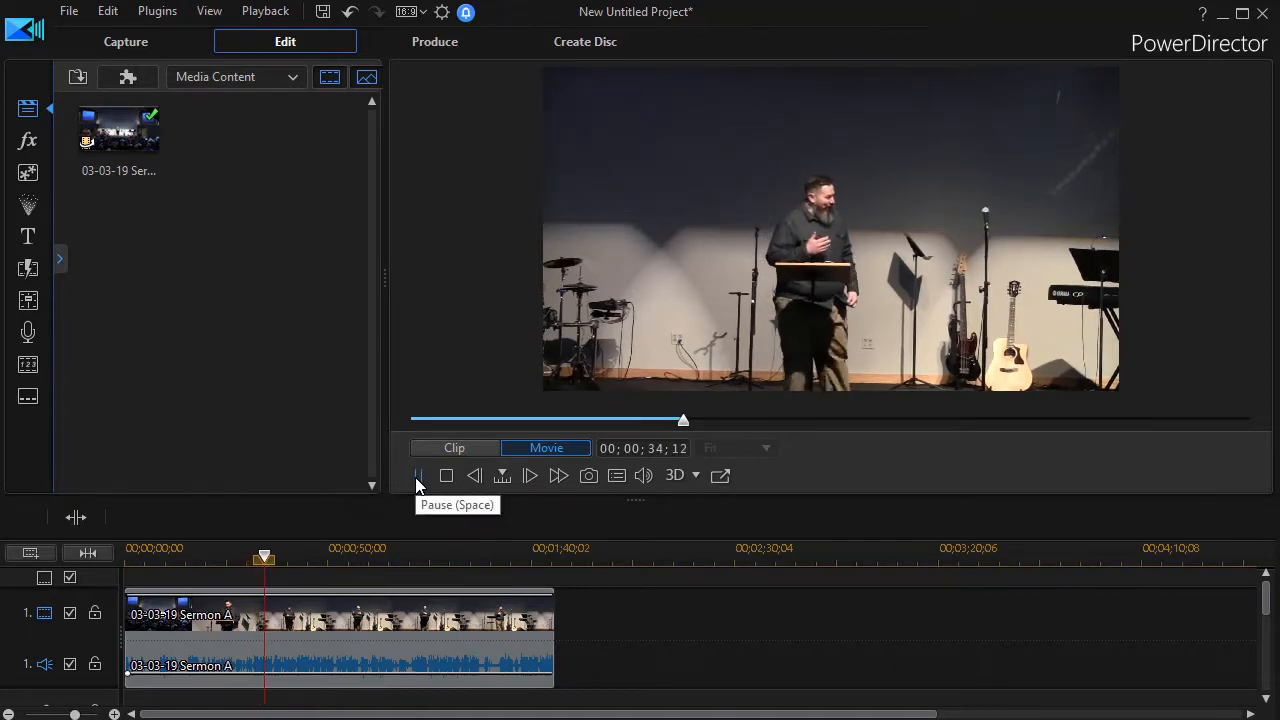
left_click(418, 476)
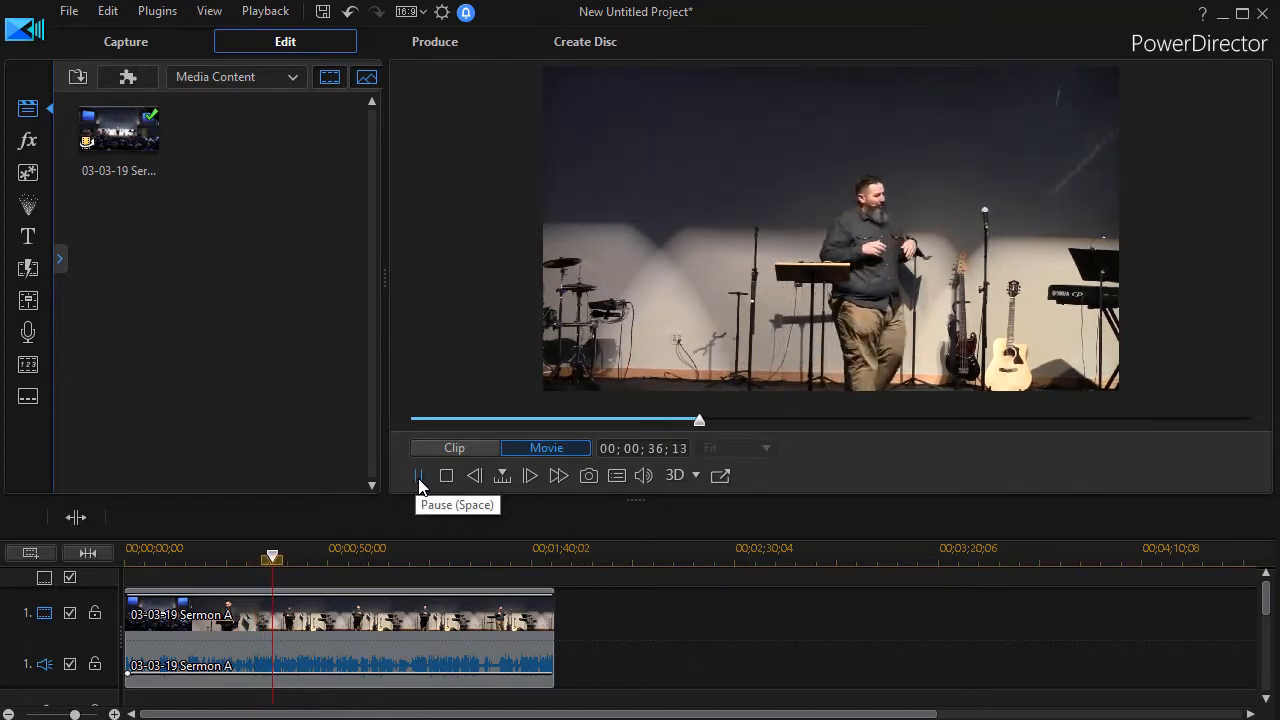
left_click(420, 476)
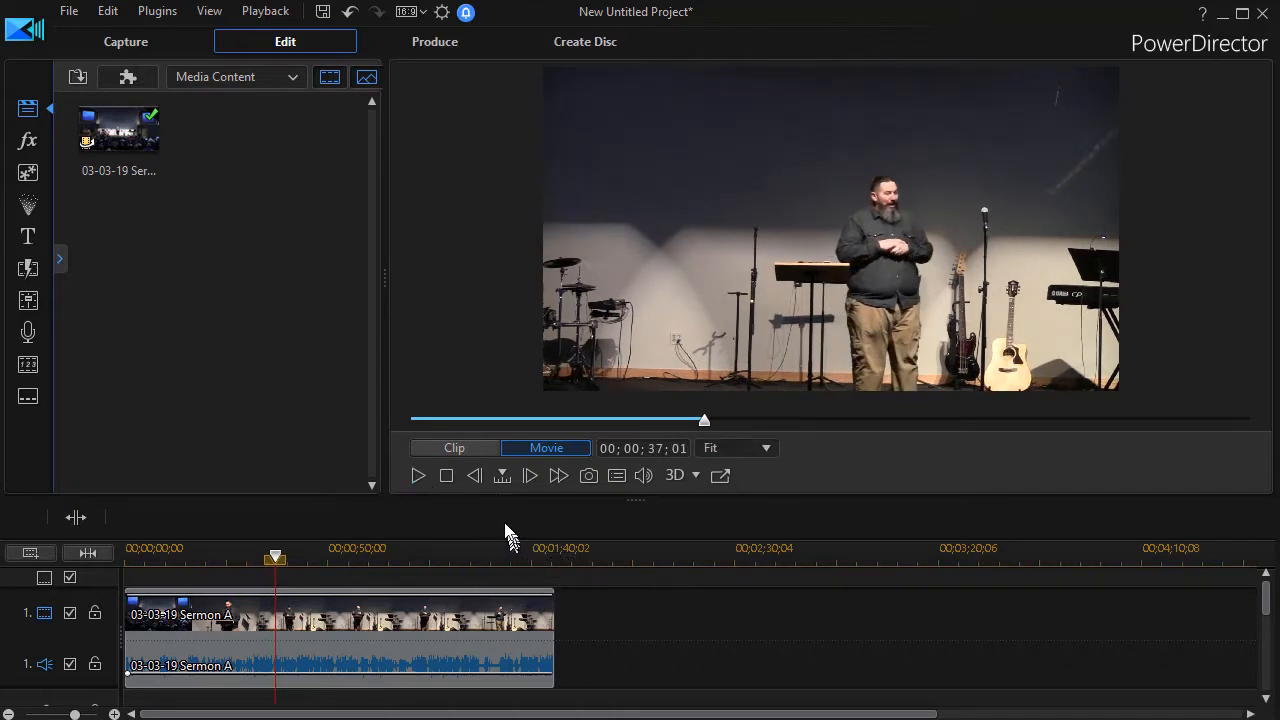
mouse_move(504, 528)
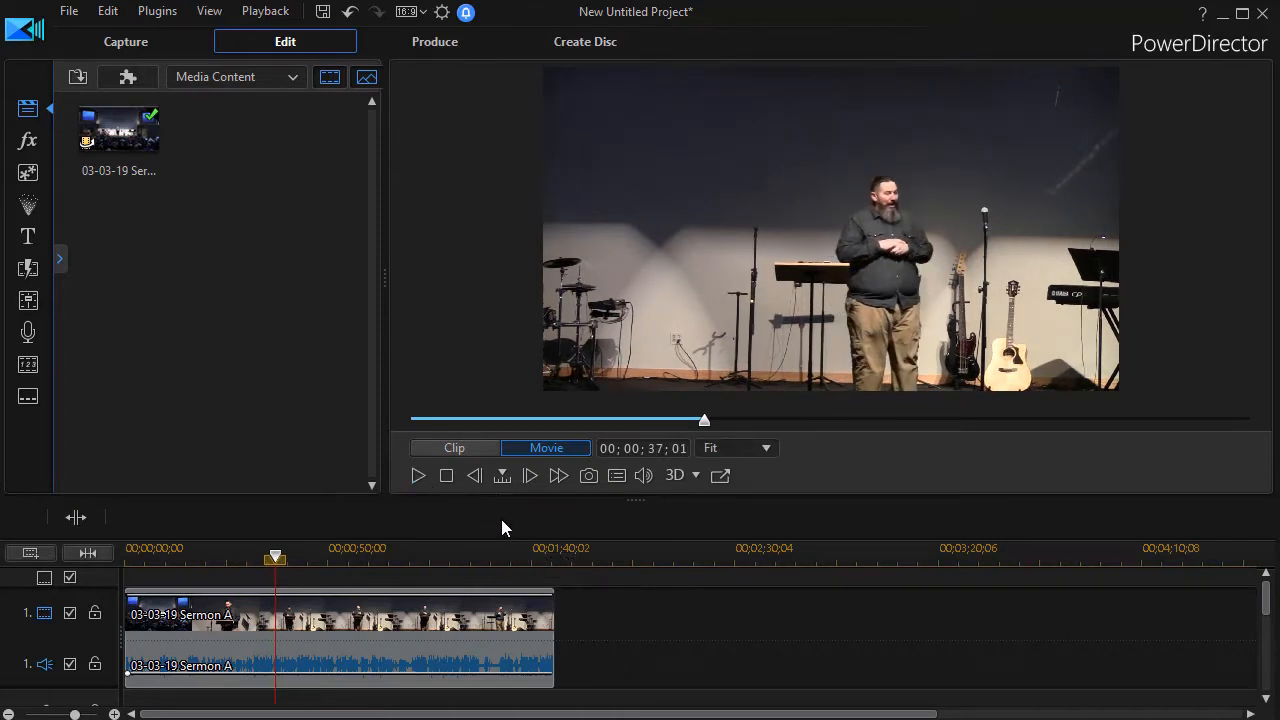
mouse_move(556, 640)
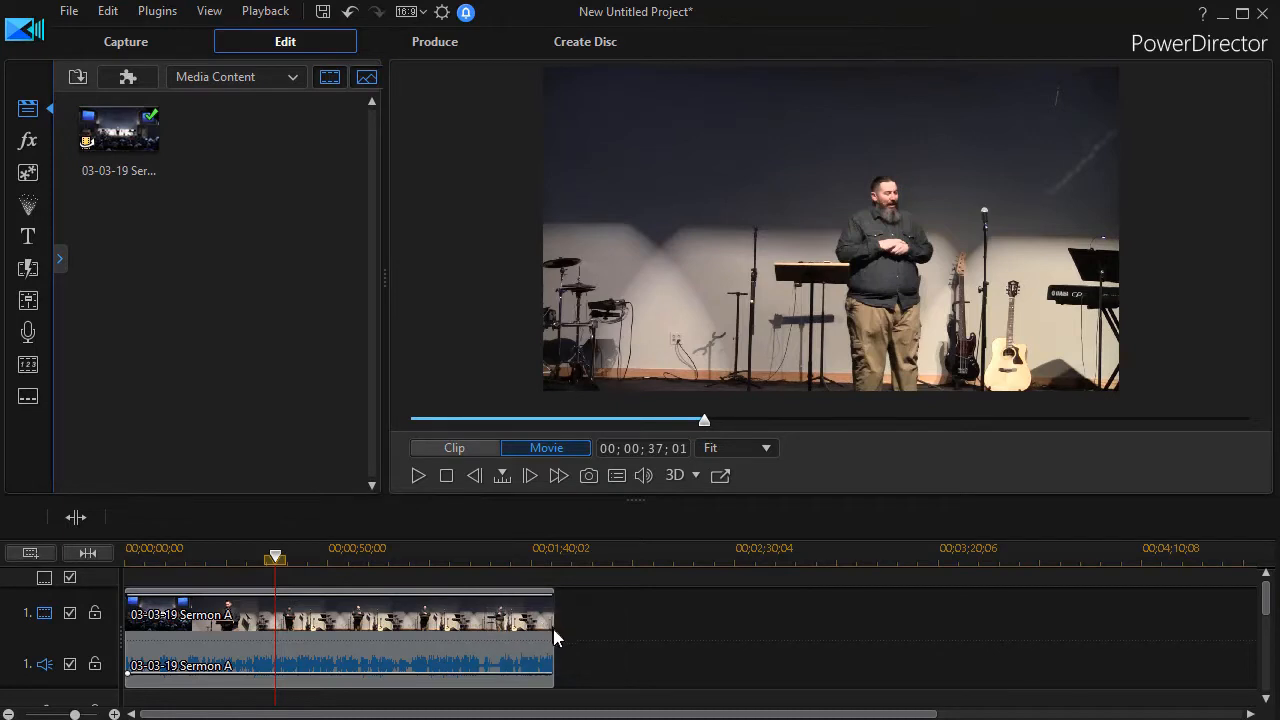
mouse_move(484, 658)
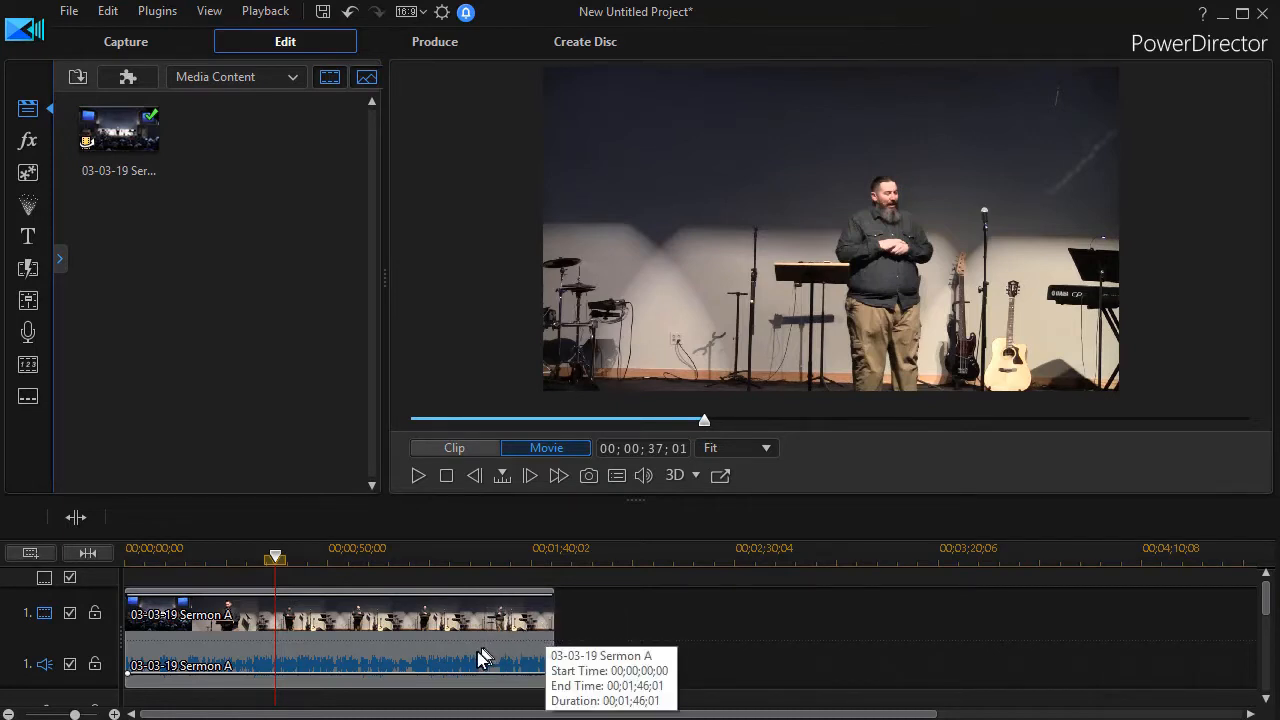
mouse_move(464, 638)
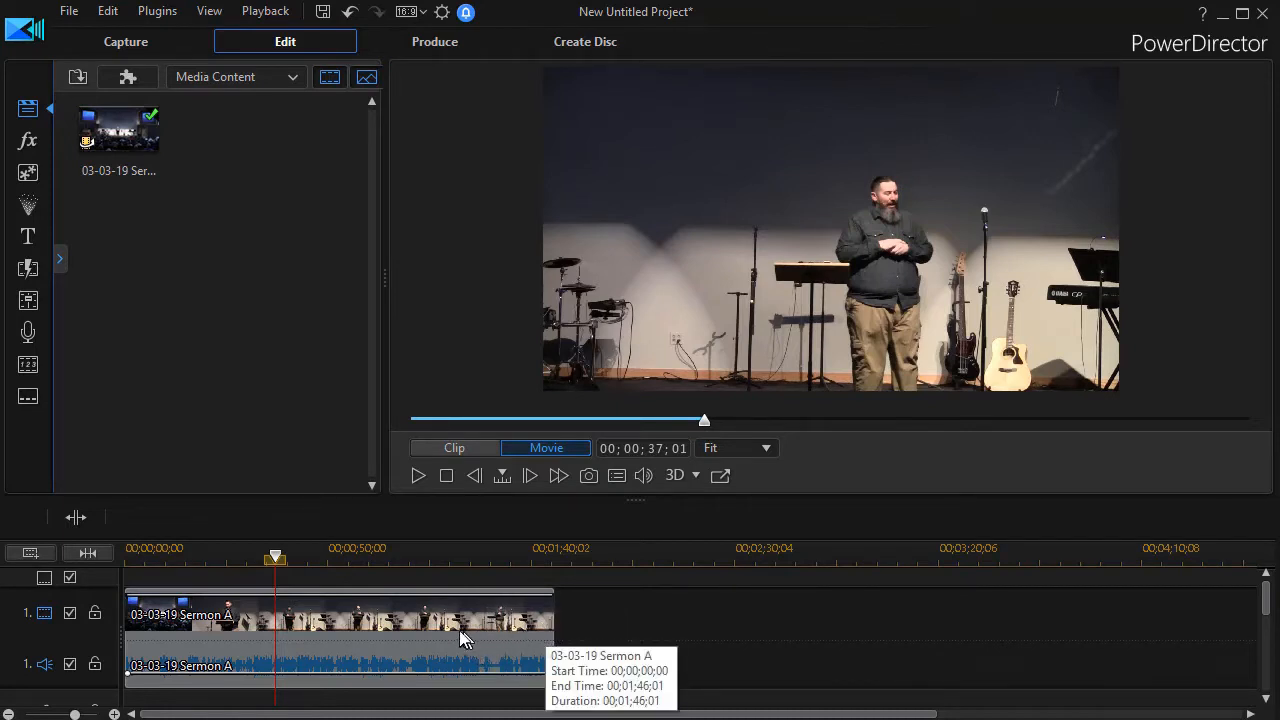
mouse_move(452, 636)
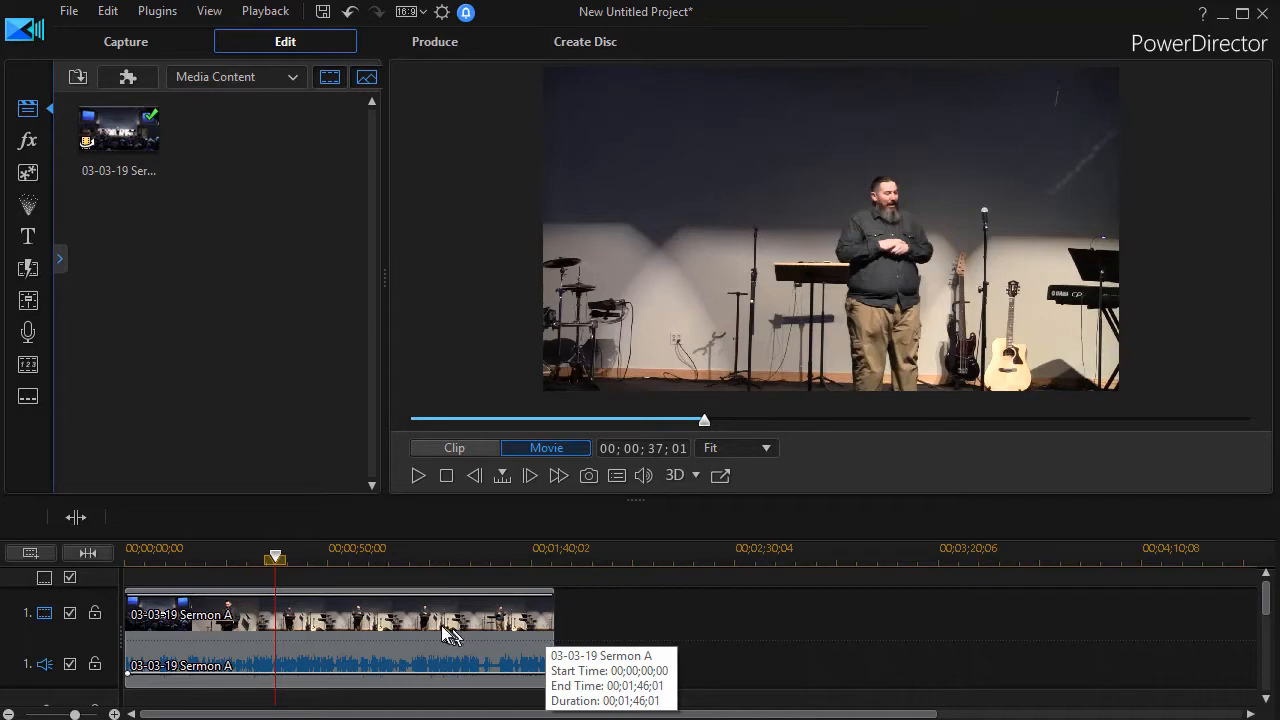
mouse_move(376, 628)
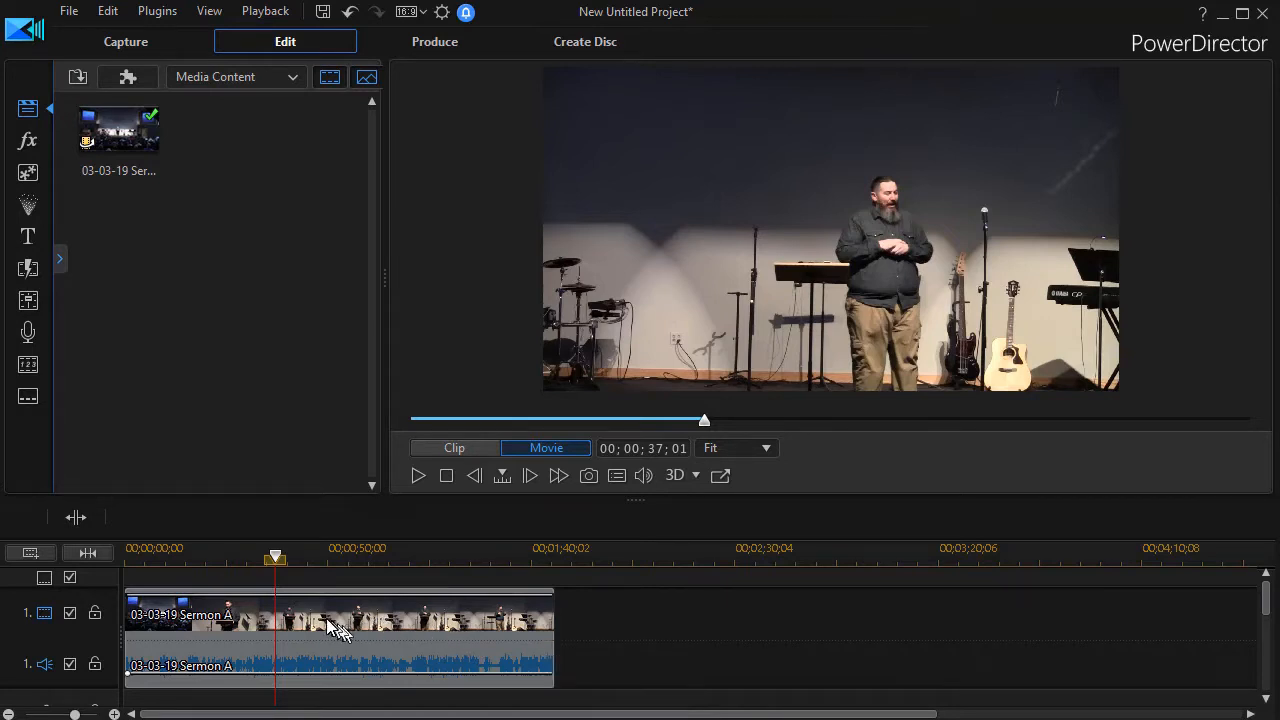
mouse_move(324, 622)
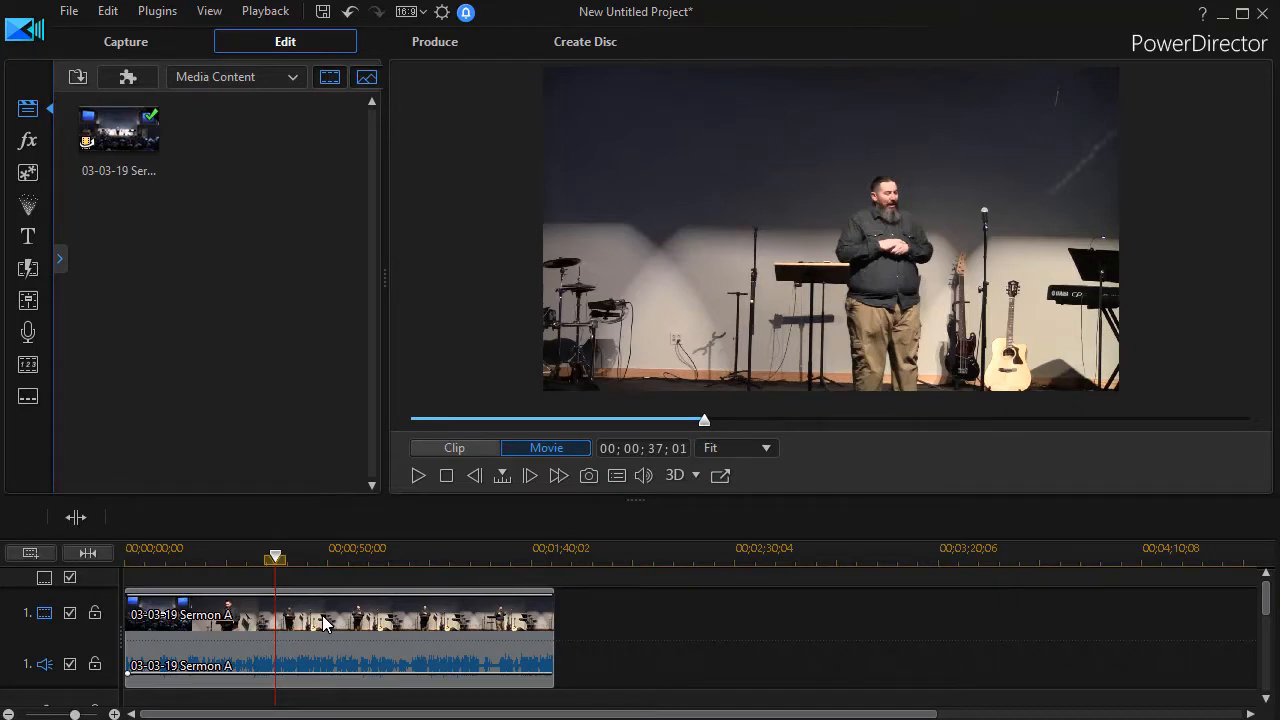
mouse_move(336, 624)
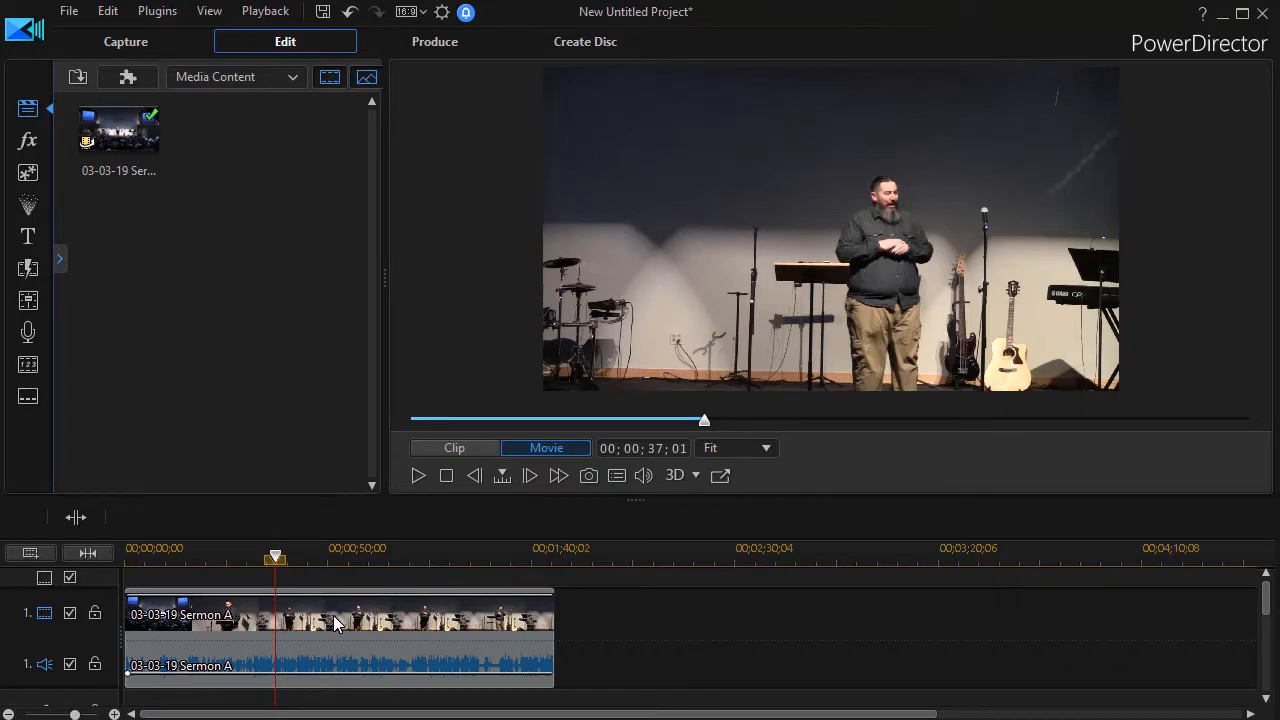
Step: Send the selected sermon clip's audio to AudioDirector via Edit Audio
left_click(336, 620)
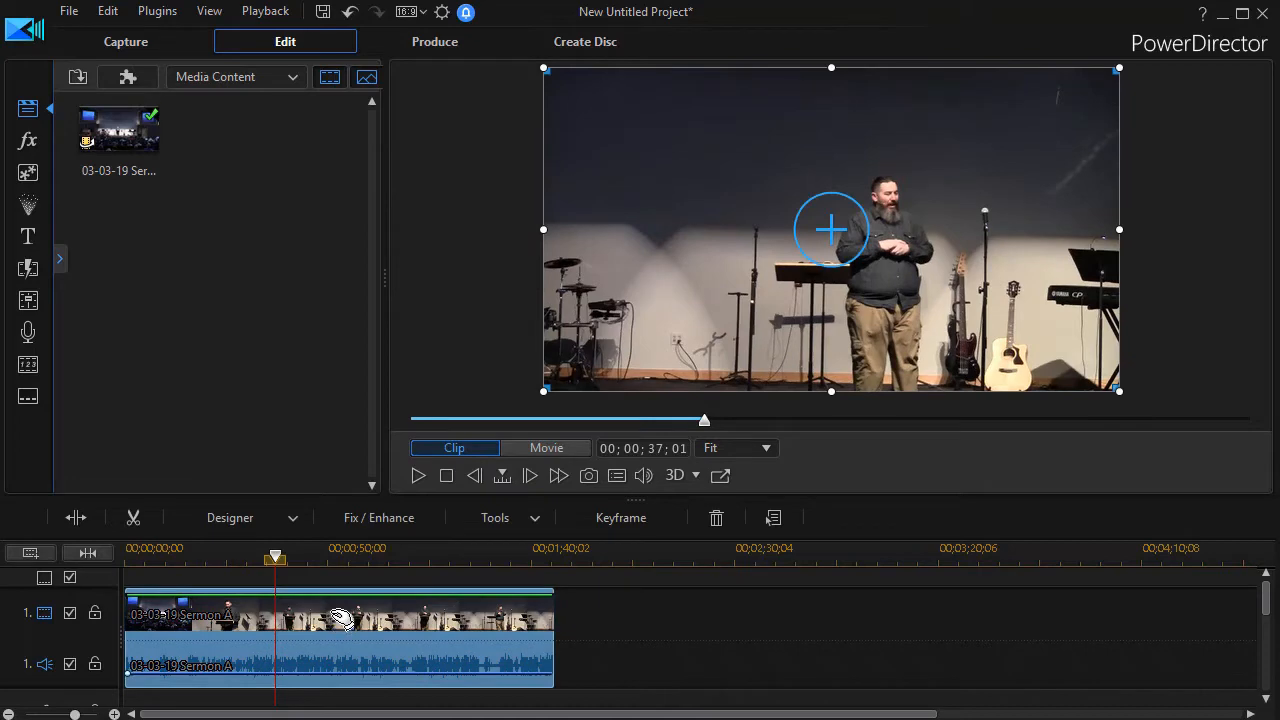
right_click(340, 620)
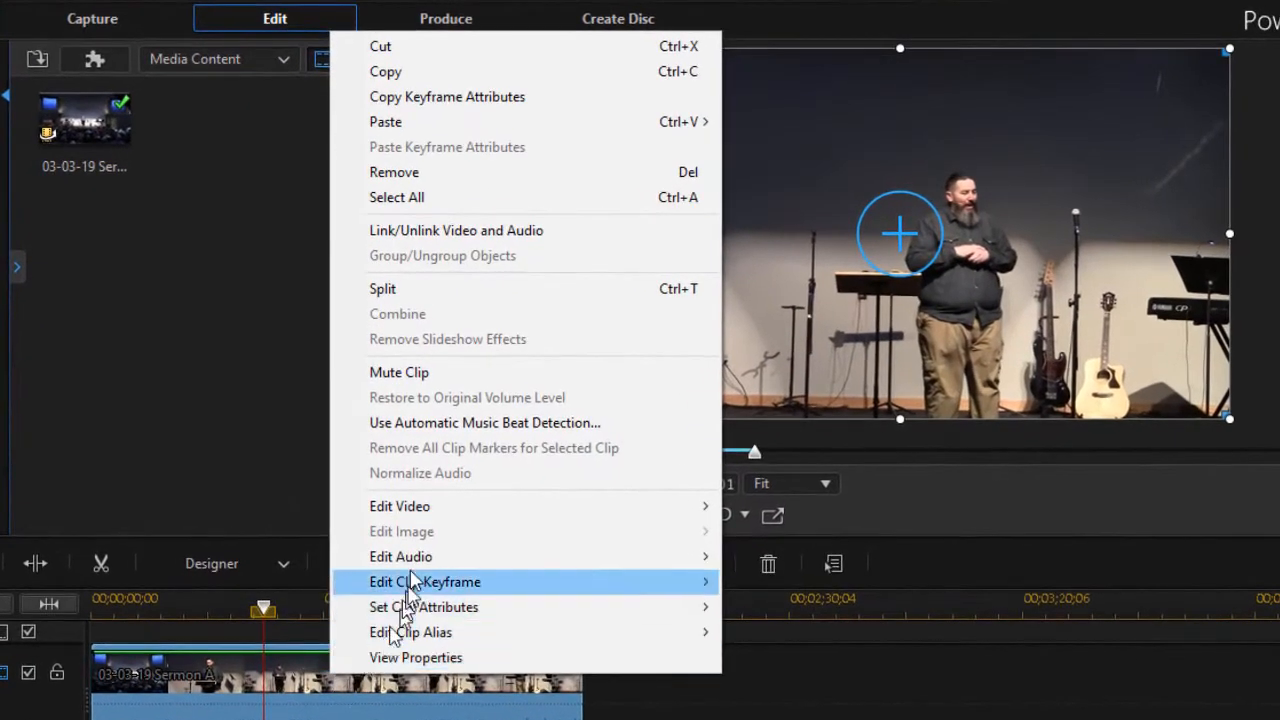
mouse_move(400, 556)
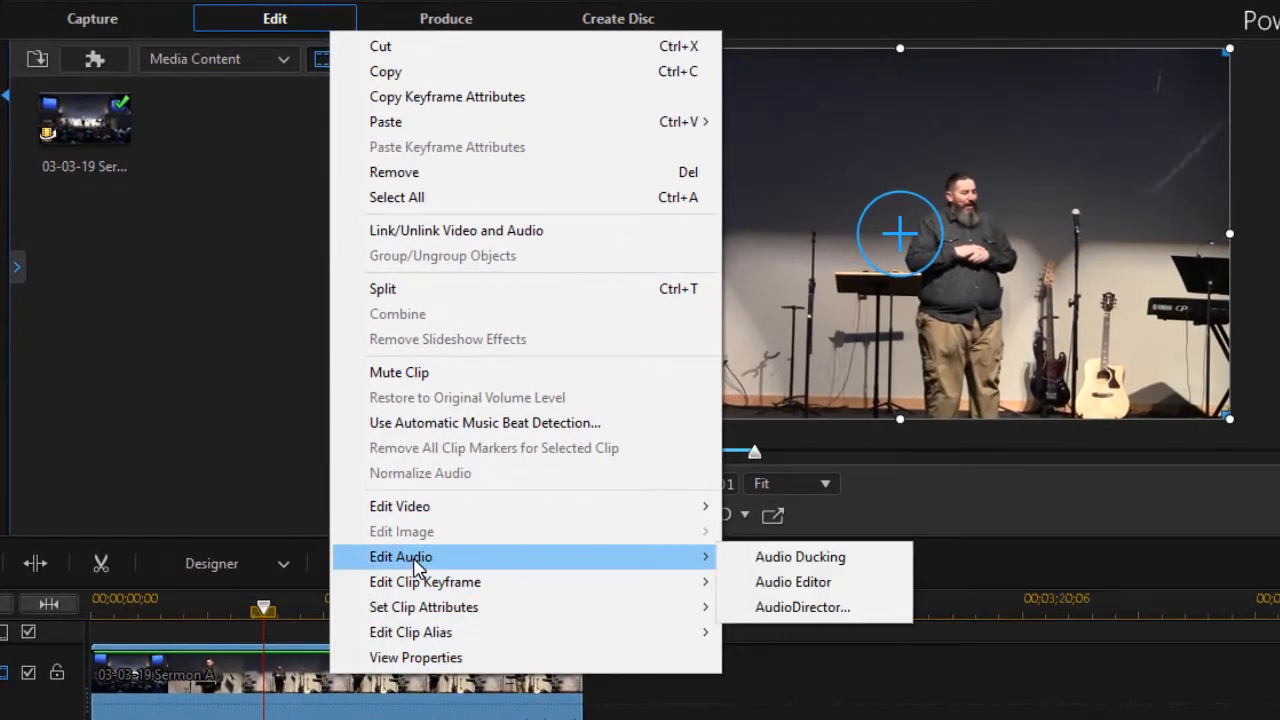
mouse_move(678, 568)
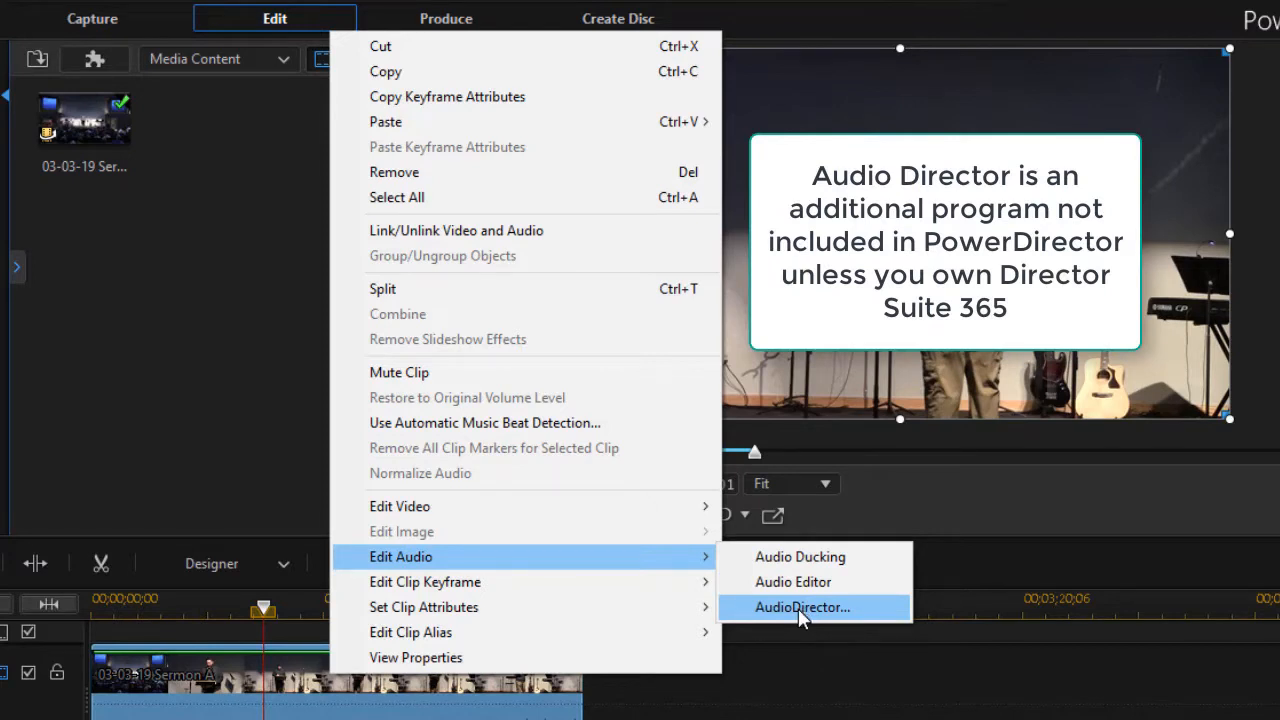
mouse_move(870, 616)
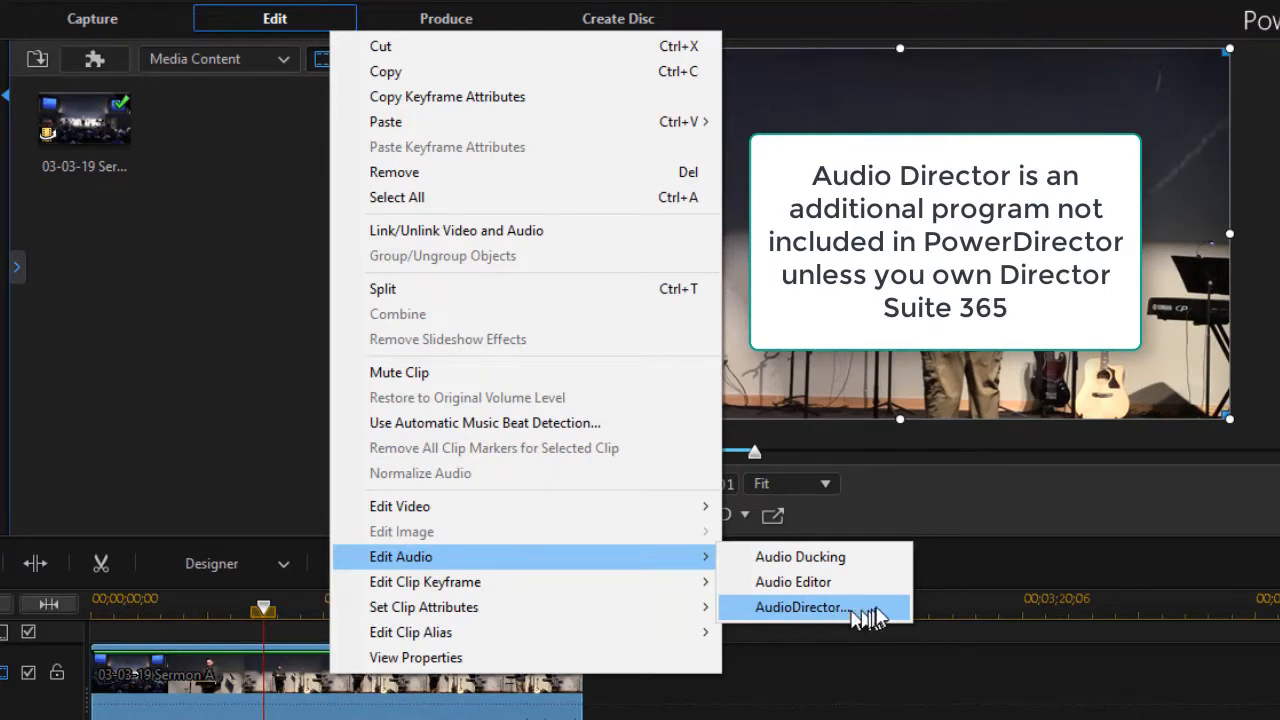
mouse_move(870, 612)
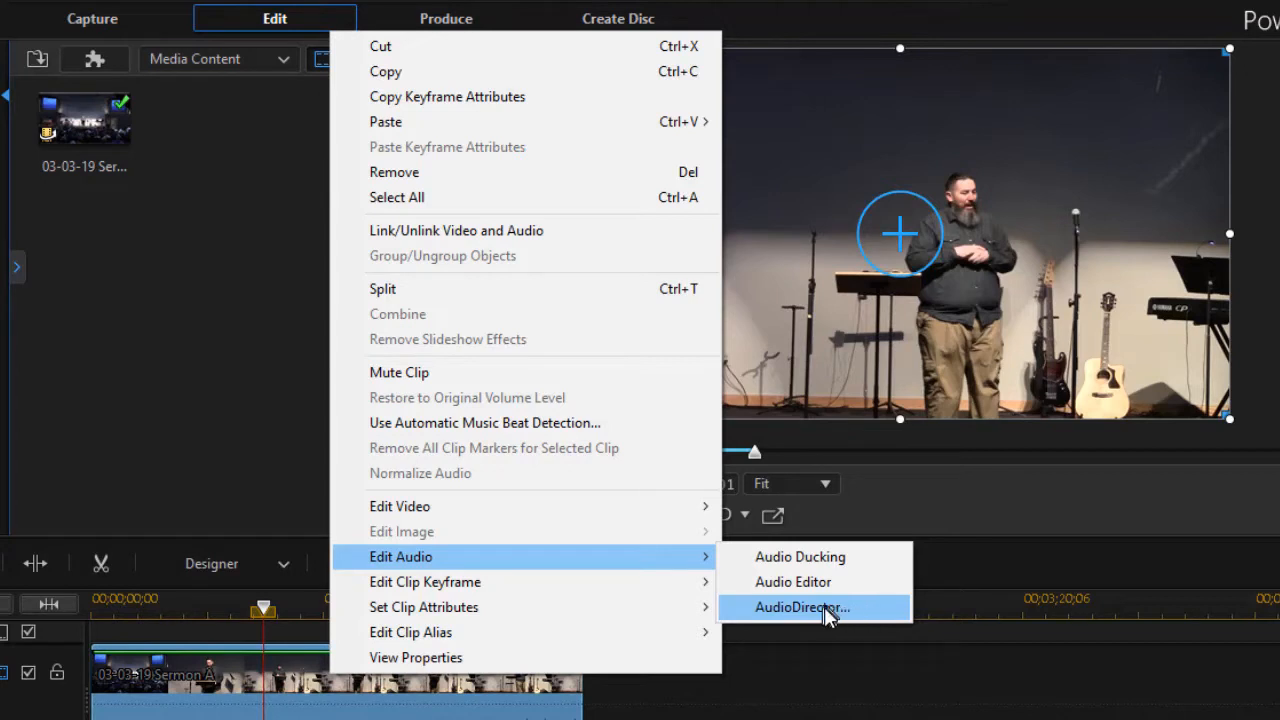
mouse_move(872, 614)
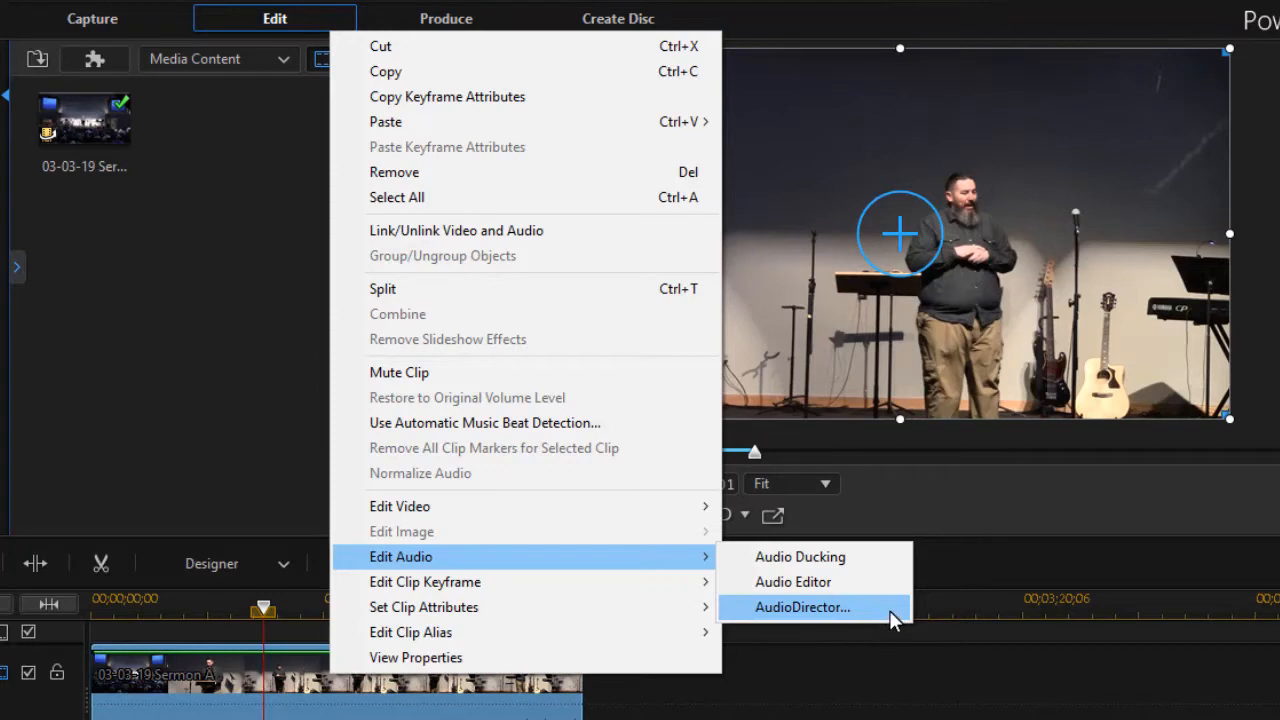
mouse_move(882, 616)
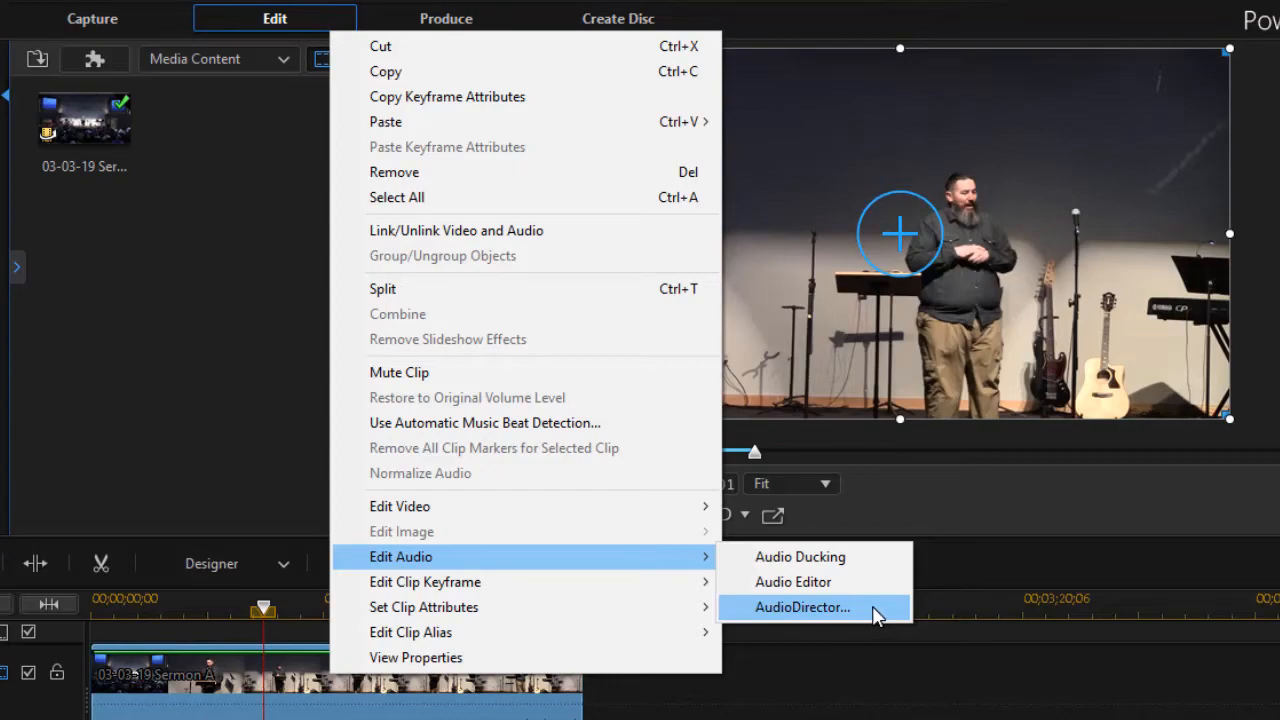
left_click(802, 608)
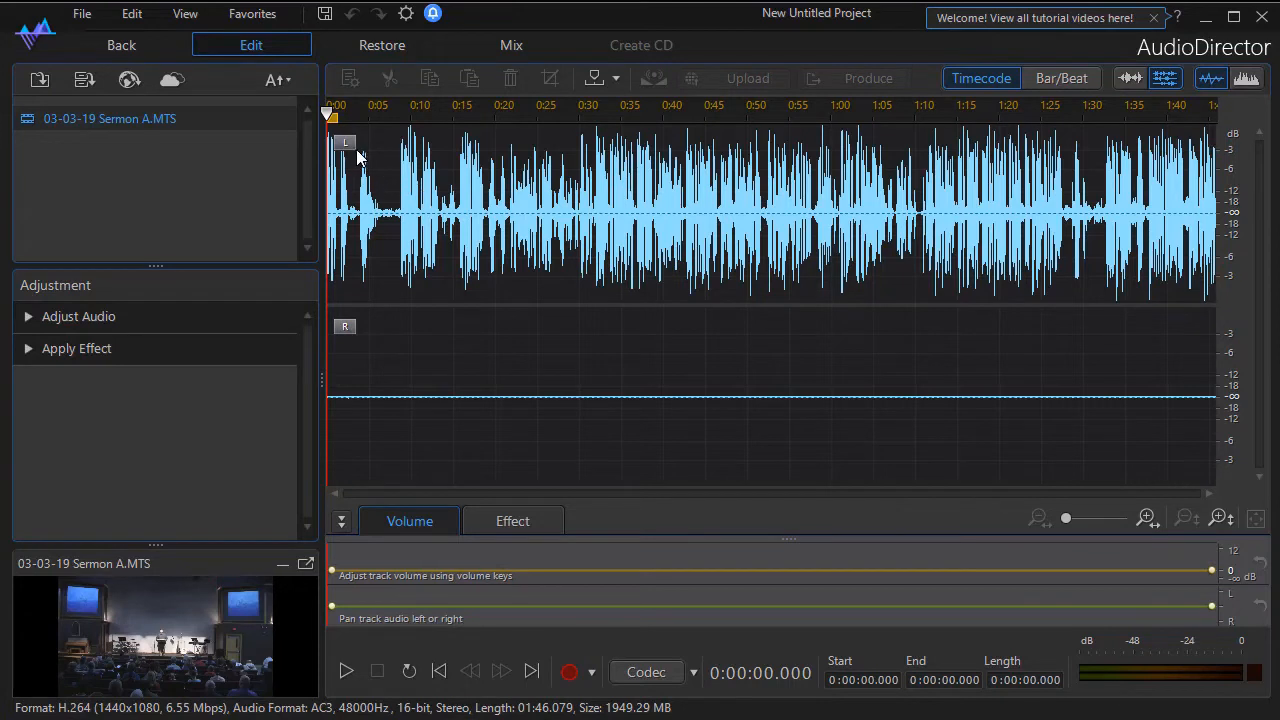
mouse_move(408, 394)
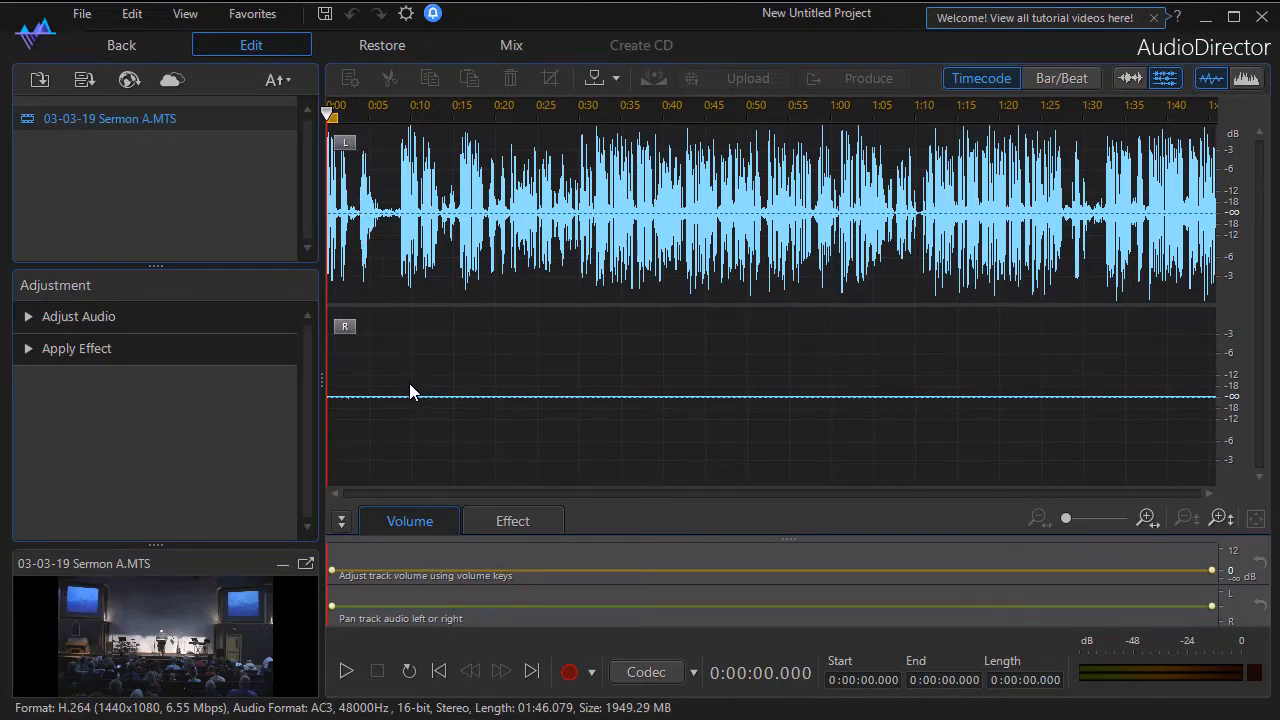
mouse_move(404, 360)
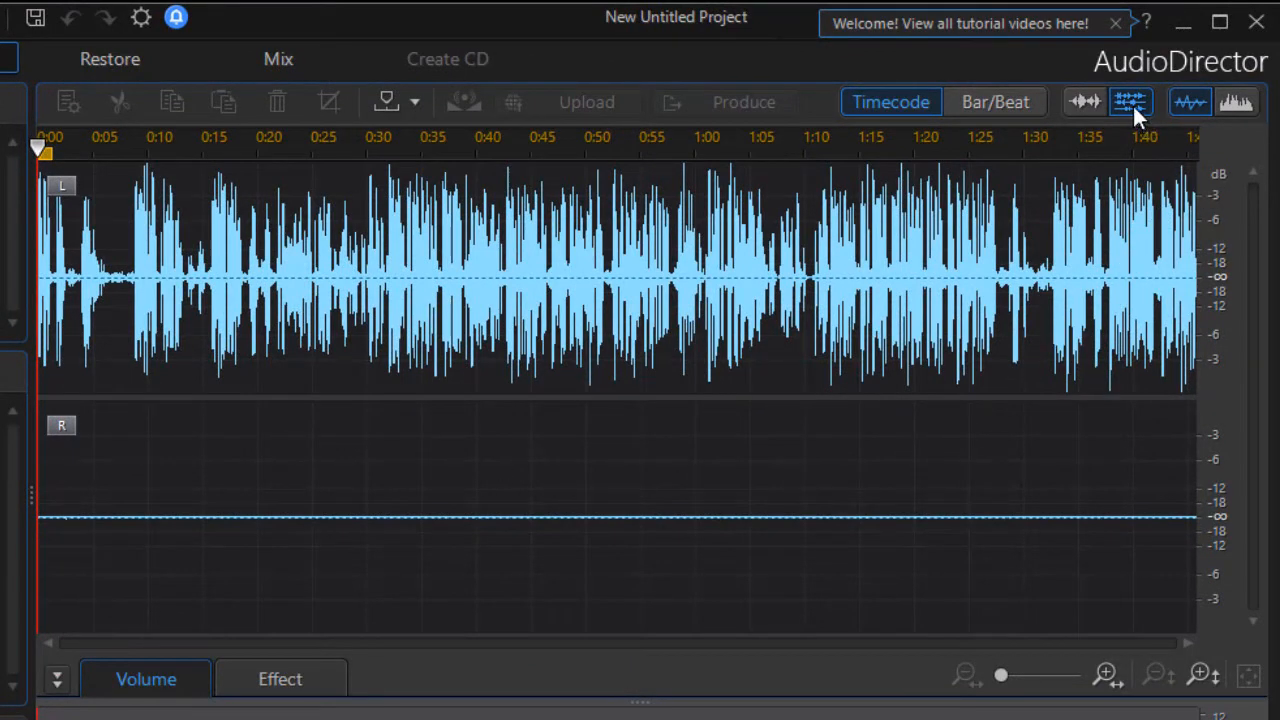
mouse_move(1130, 102)
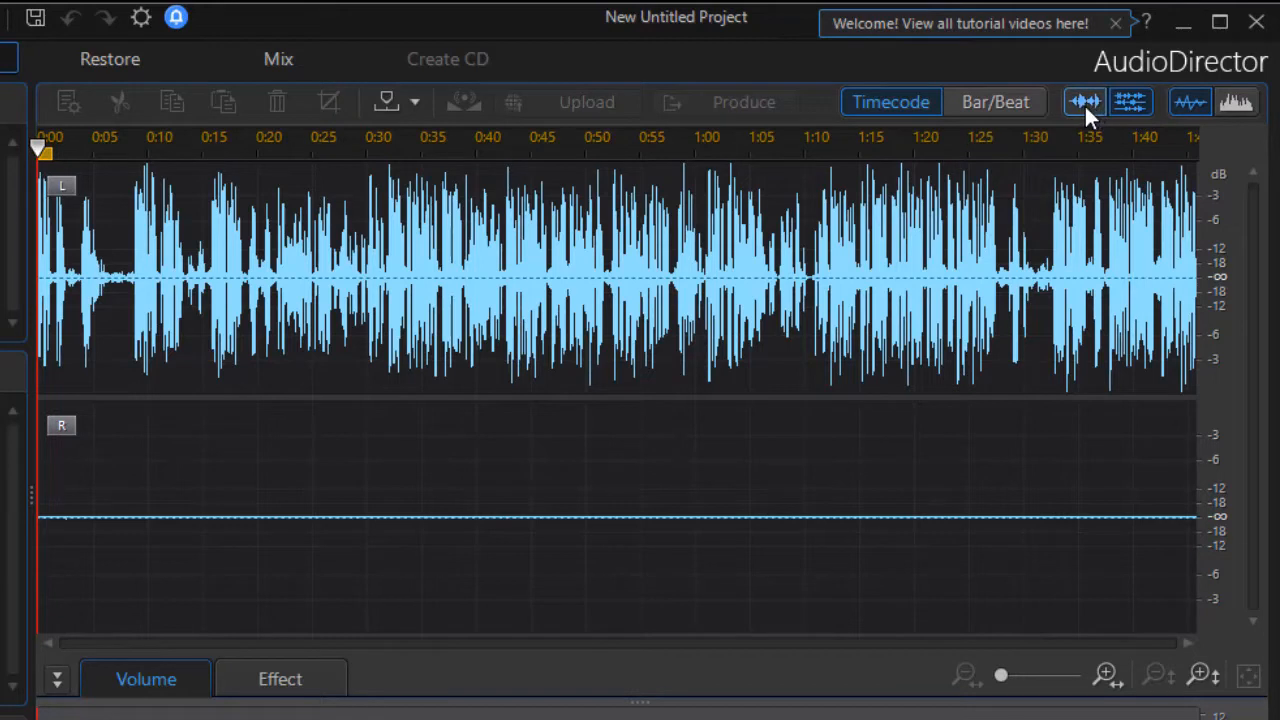
mouse_move(1084, 102)
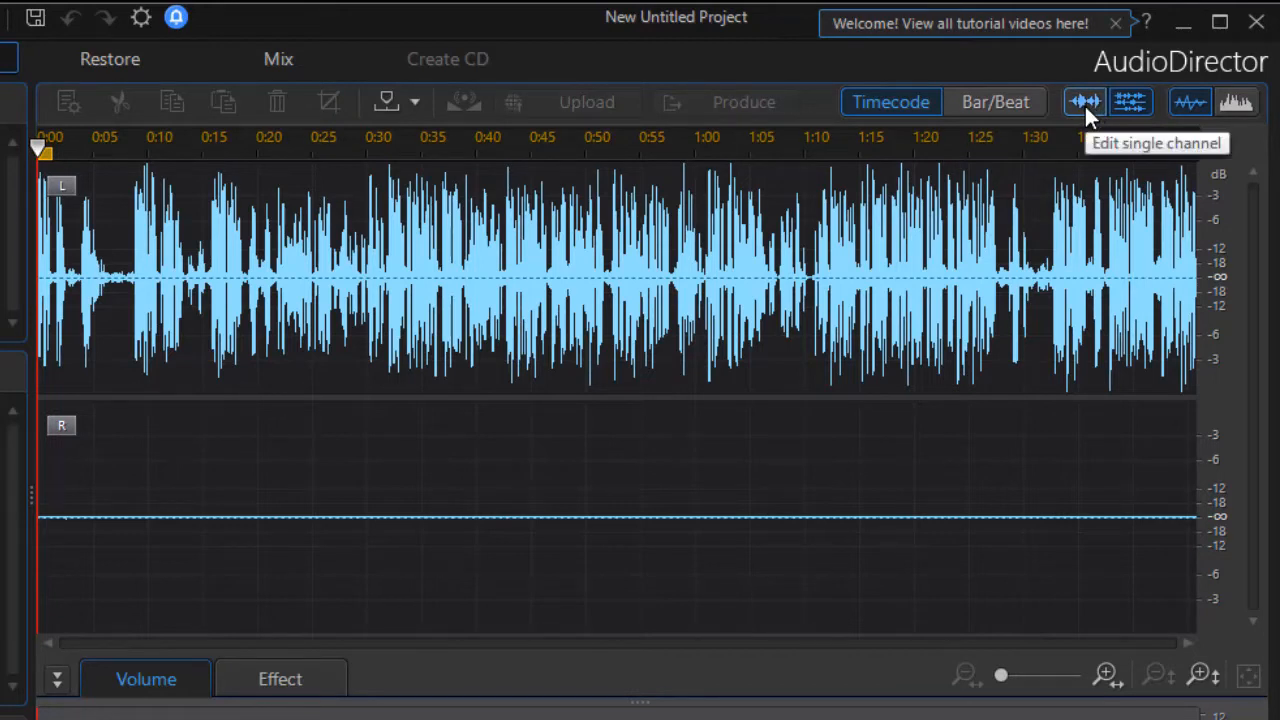
Step: Copy the left-channel sermon audio into the empty right channel in single-channel editing
left_click(1084, 100)
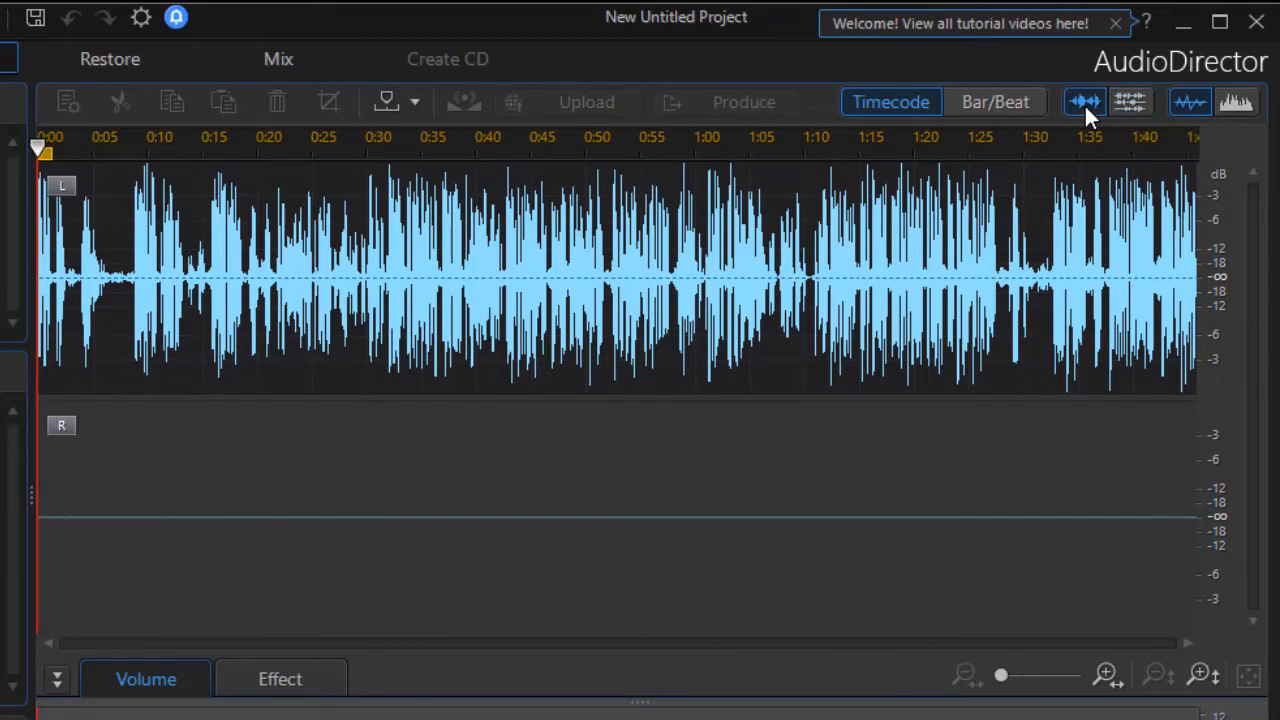
mouse_move(44, 160)
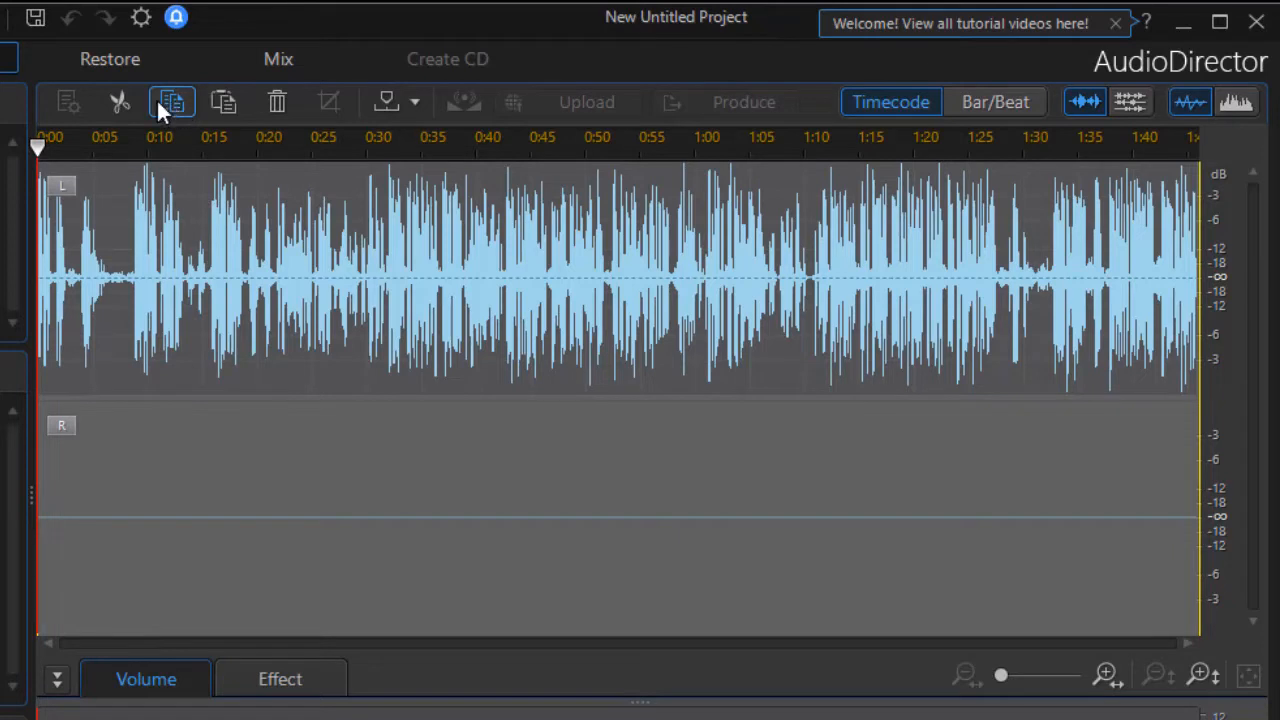
mouse_move(90, 456)
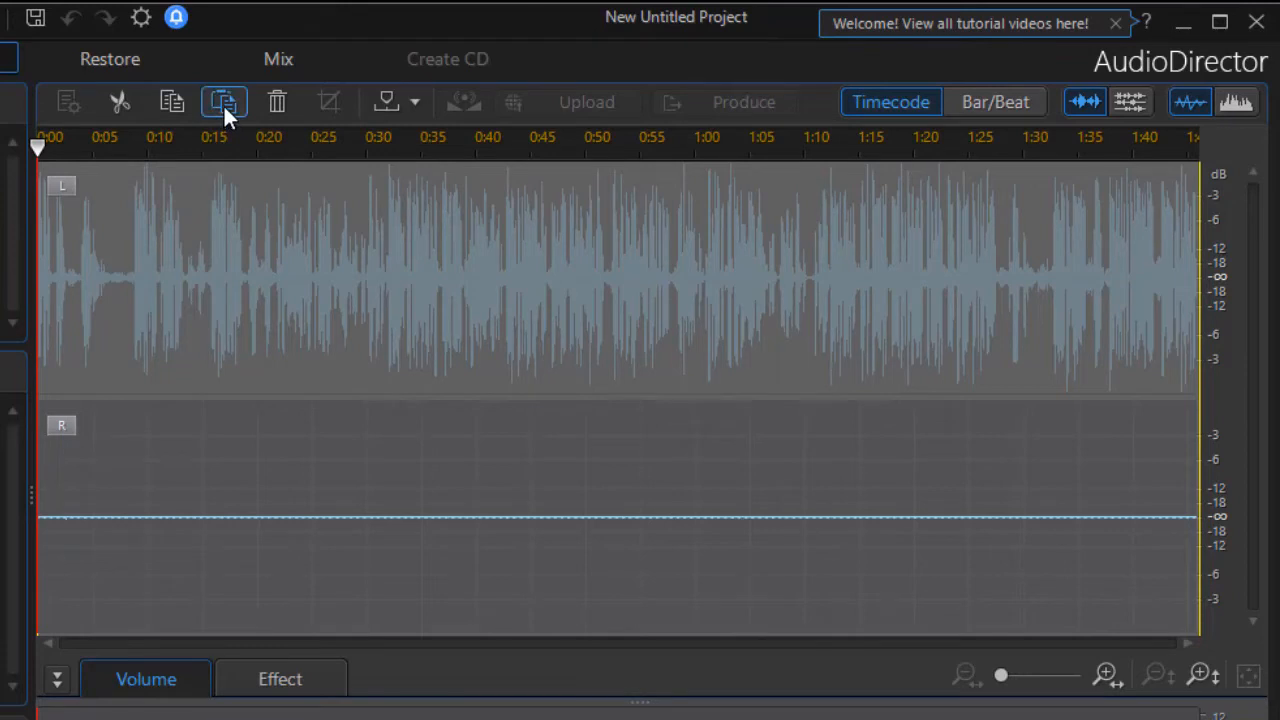
mouse_move(224, 102)
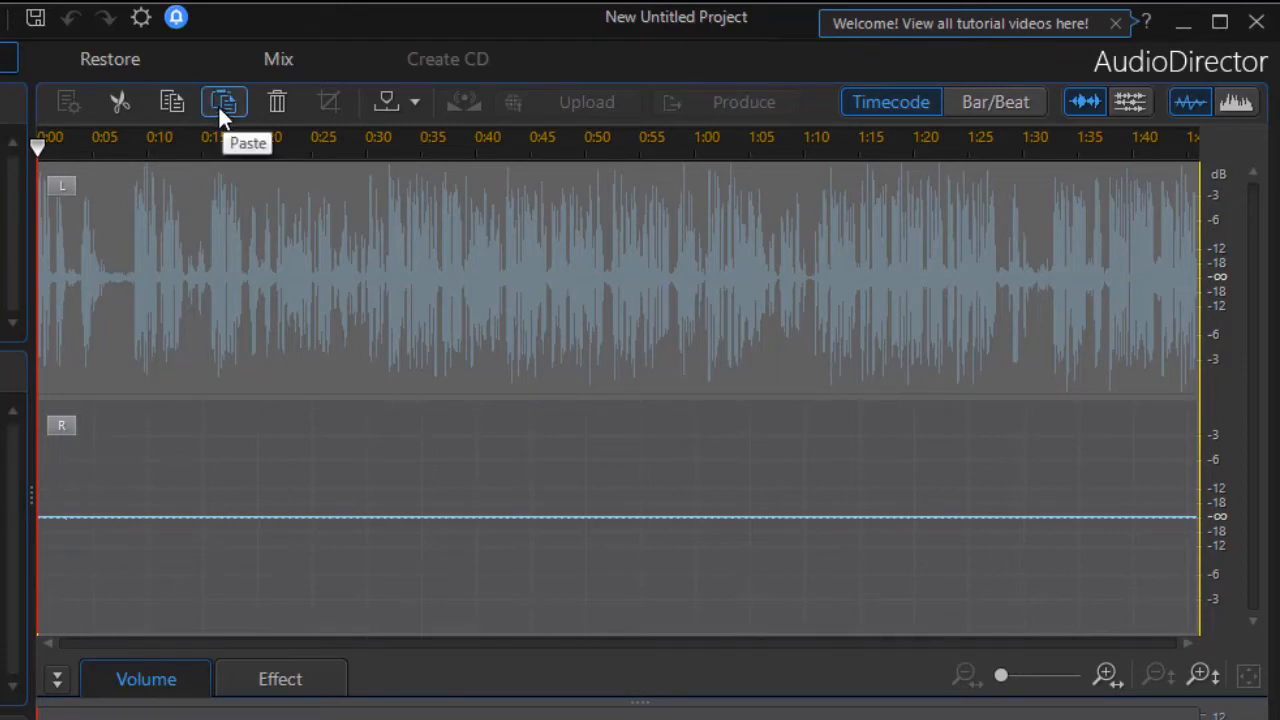
left_click(224, 102)
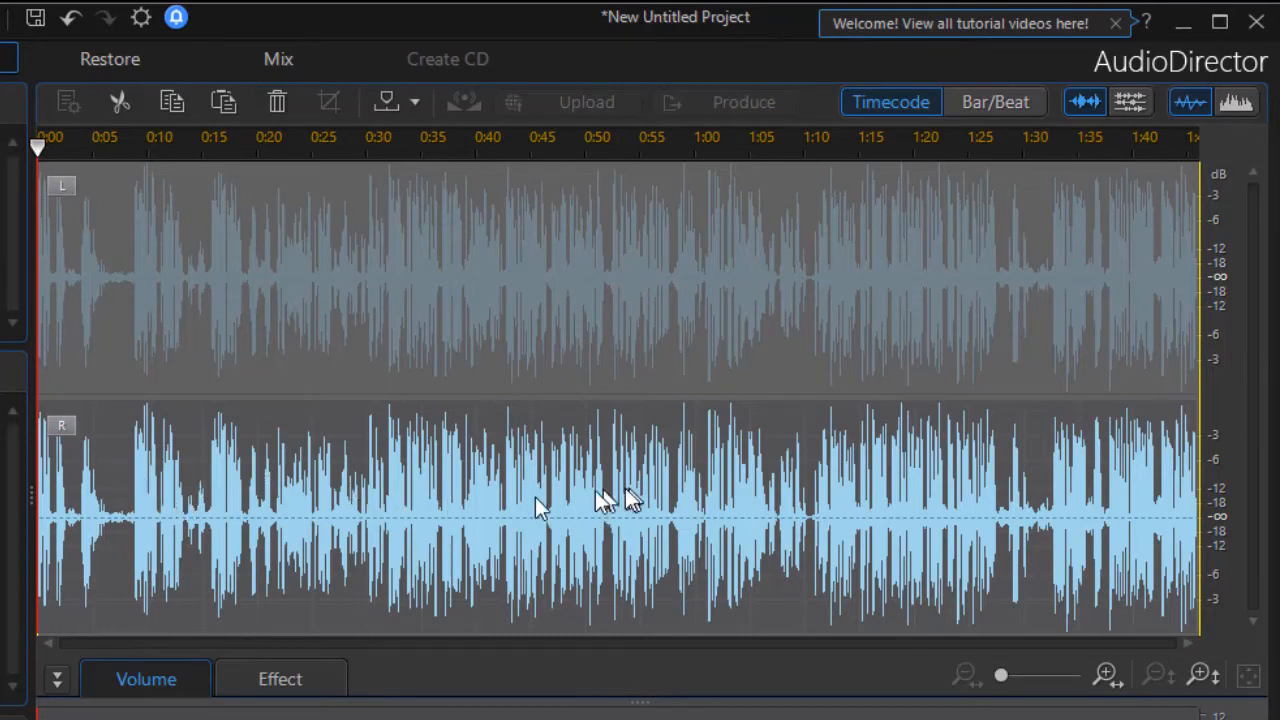
mouse_move(630, 500)
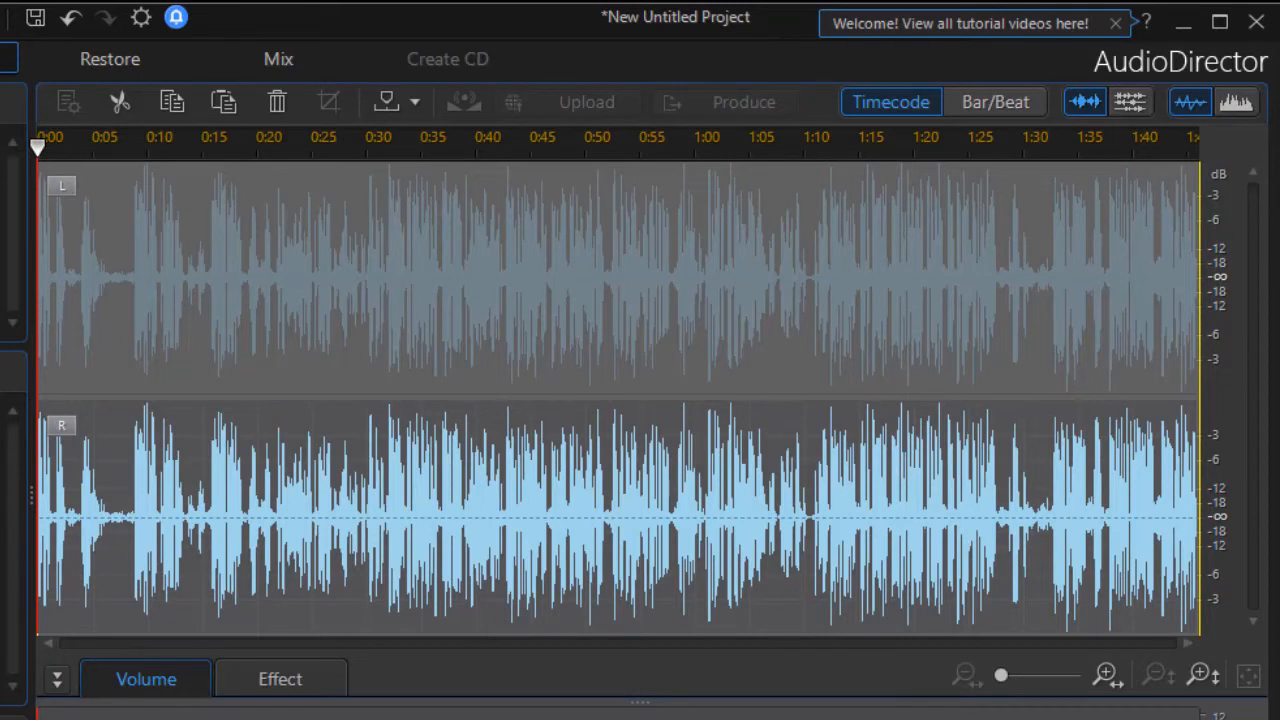
Step: Edit both channels together again and audition the now-stereo sermon audio, then stop
left_click(50, 144)
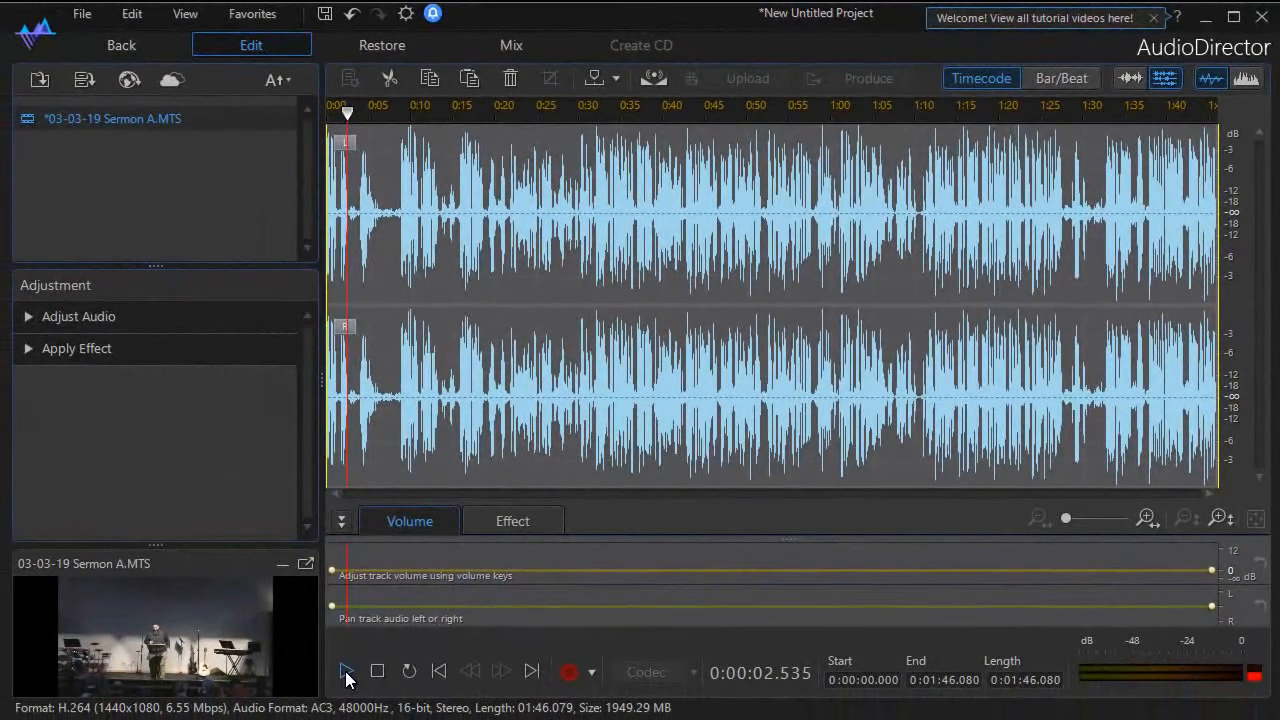
left_click(346, 672)
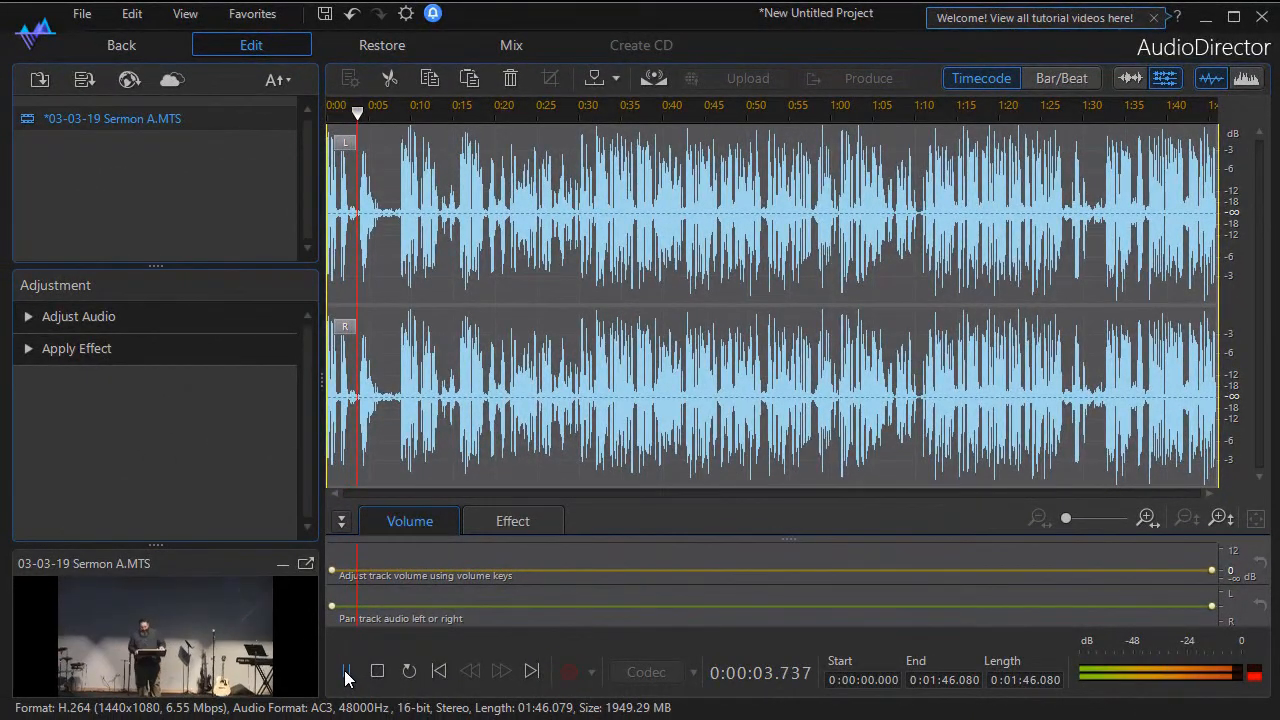
left_click(346, 672)
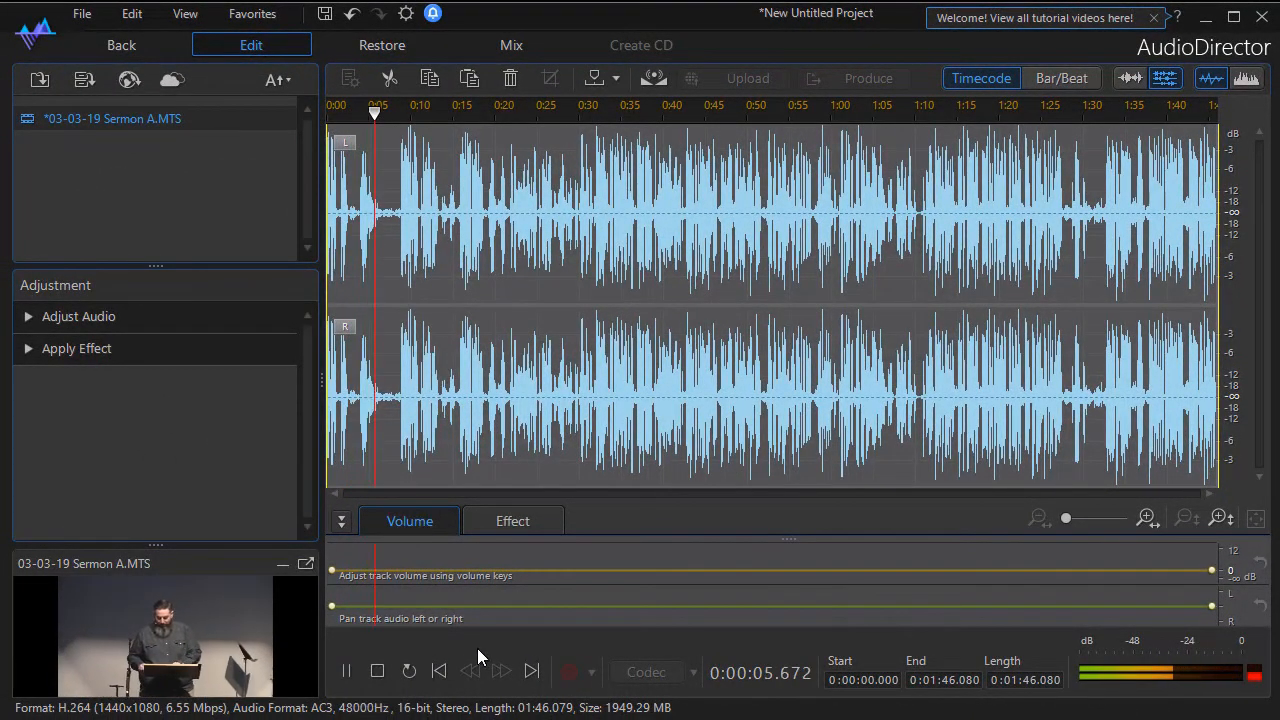
left_click(346, 670)
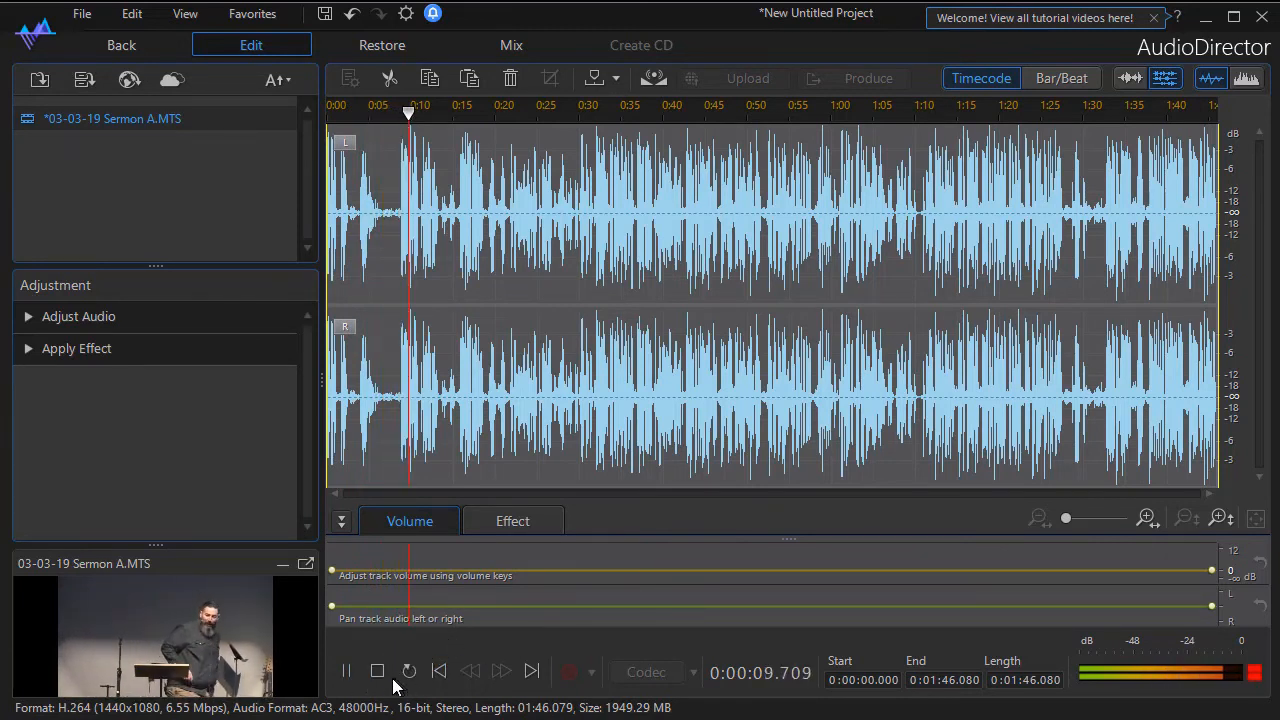
left_click(376, 672)
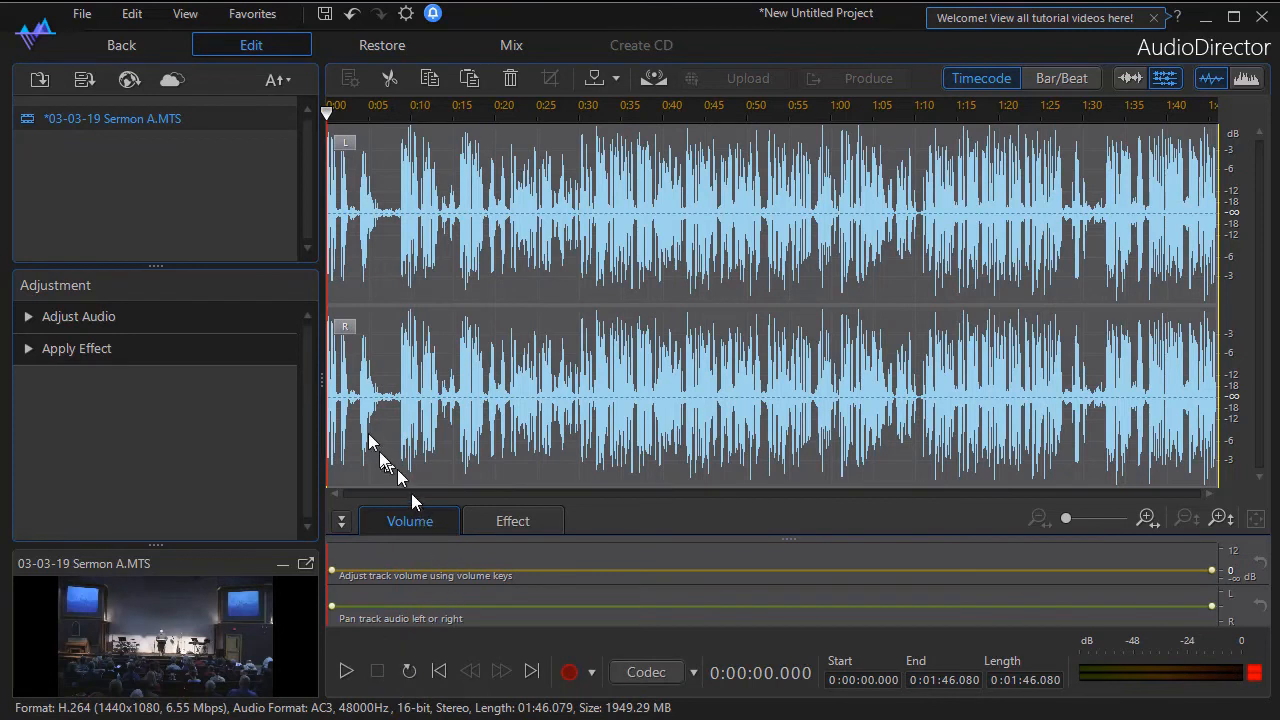
mouse_move(620, 470)
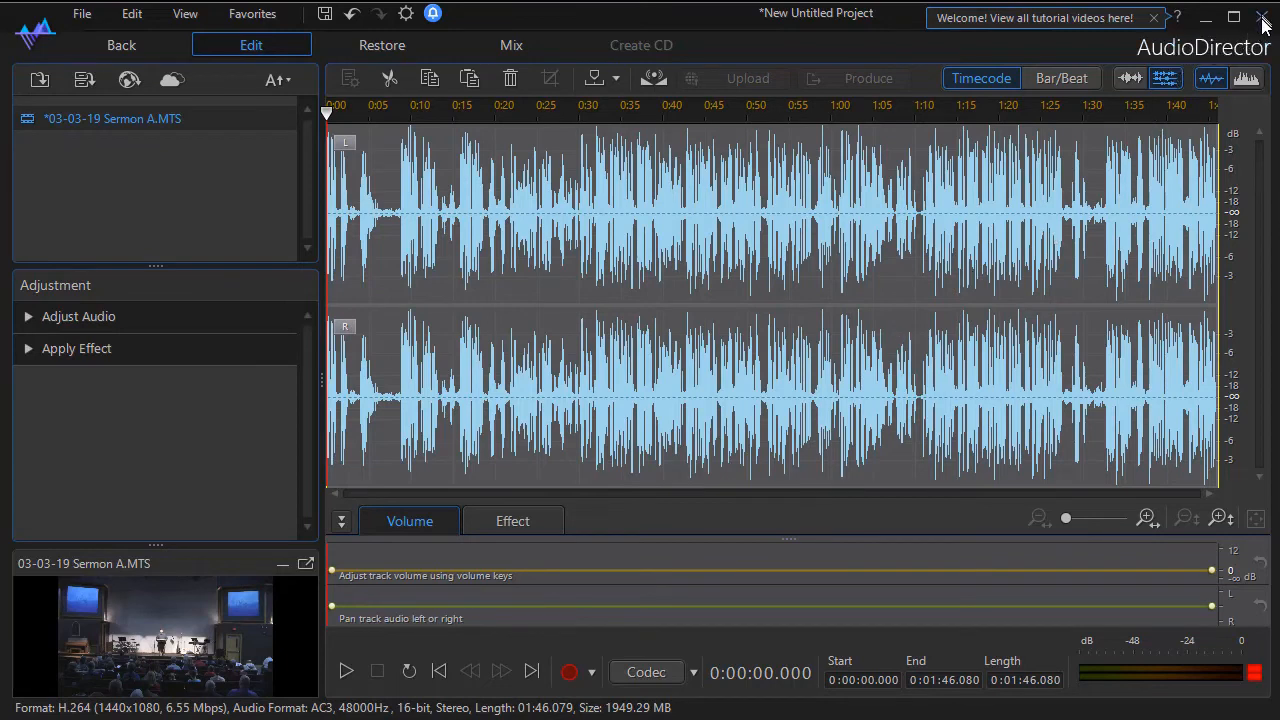
mouse_move(1262, 18)
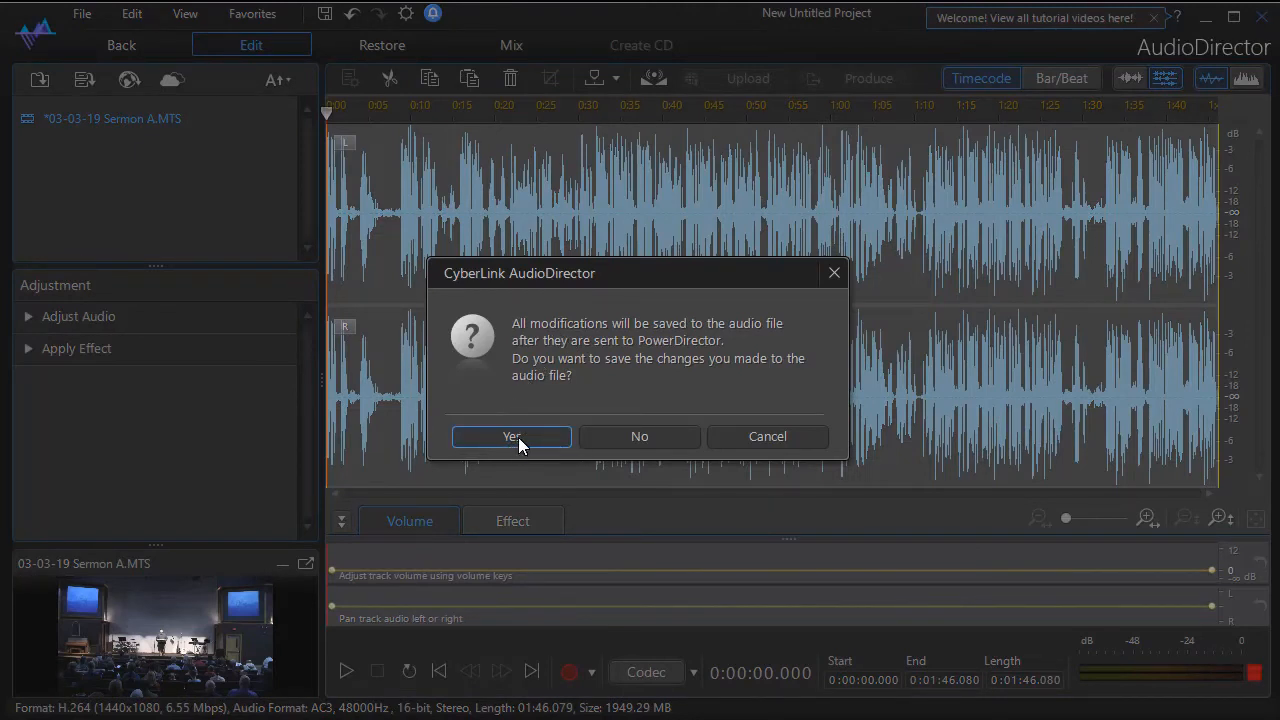
Step: Confirm saving the stereo modifications so the clip returns to PowerDirector as a new WAV
left_click(512, 436)
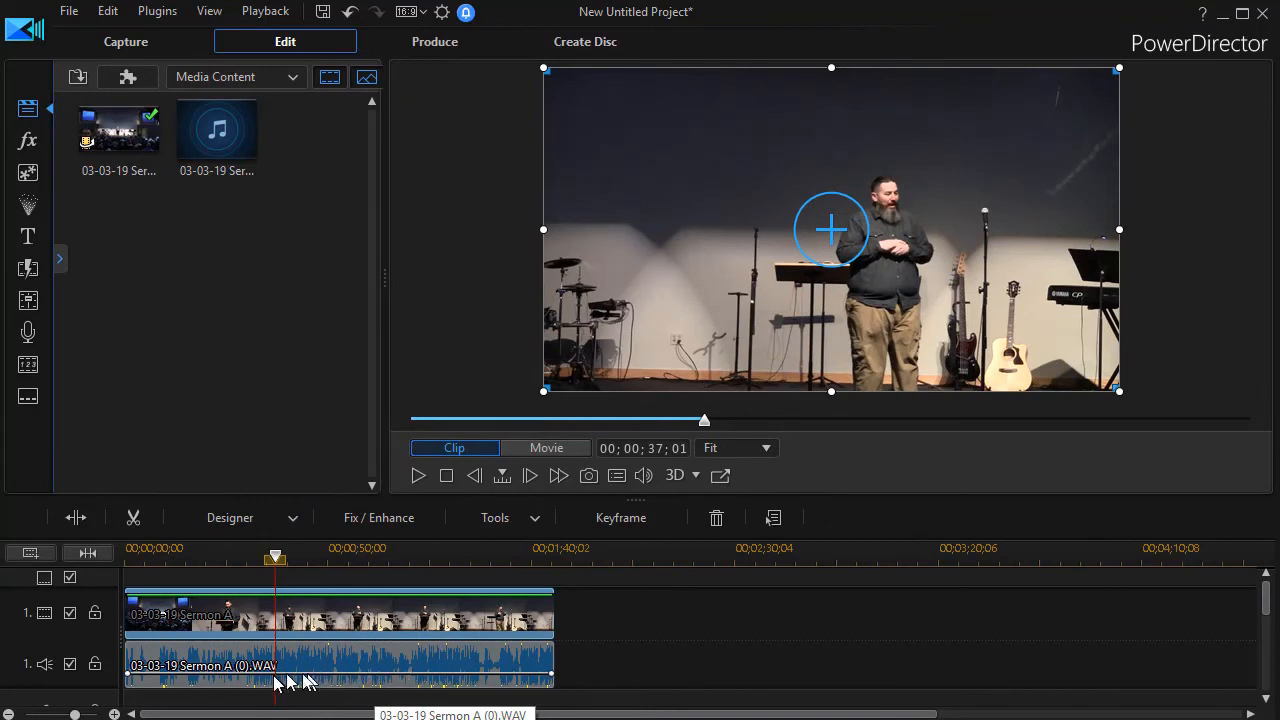
mouse_move(344, 672)
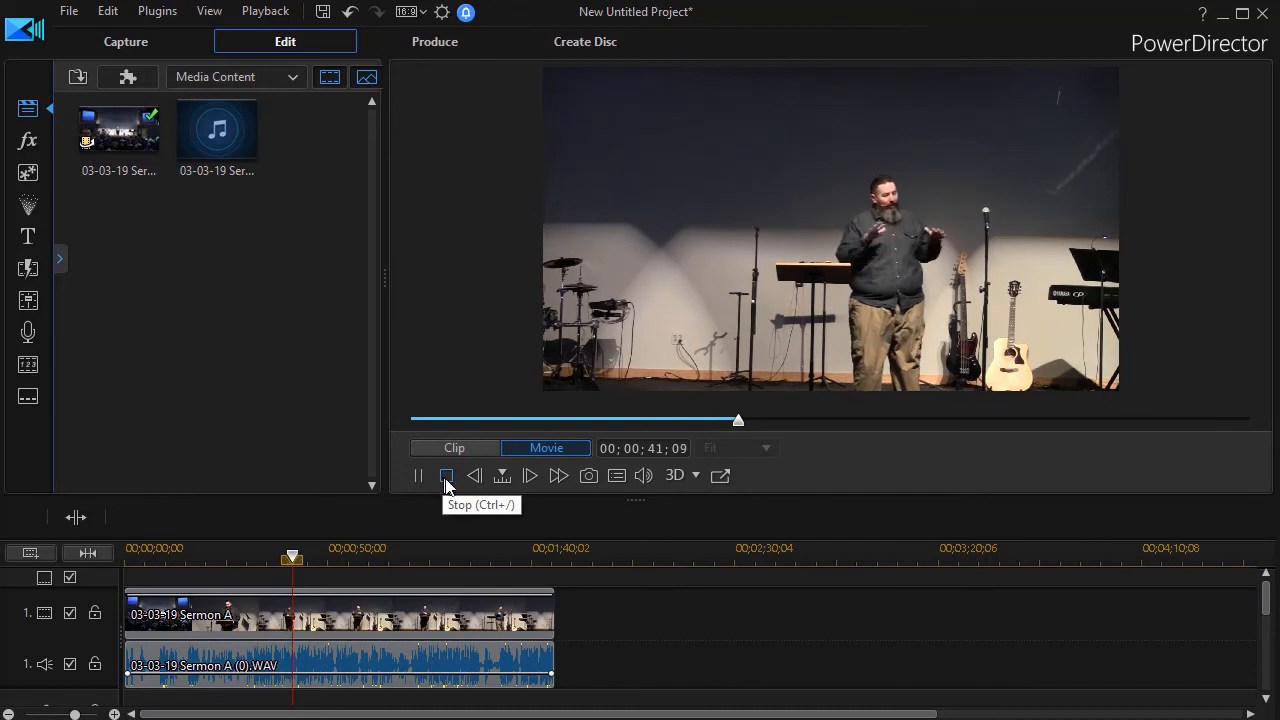
left_click(446, 476)
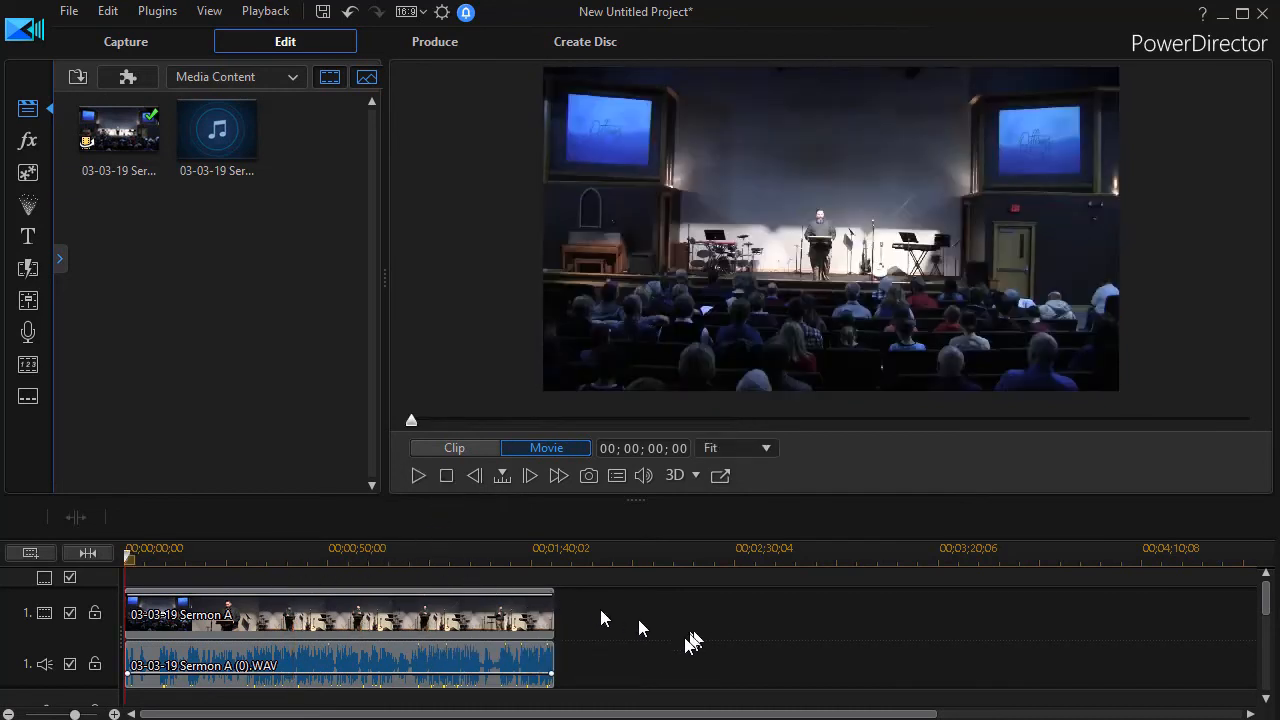
mouse_move(660, 644)
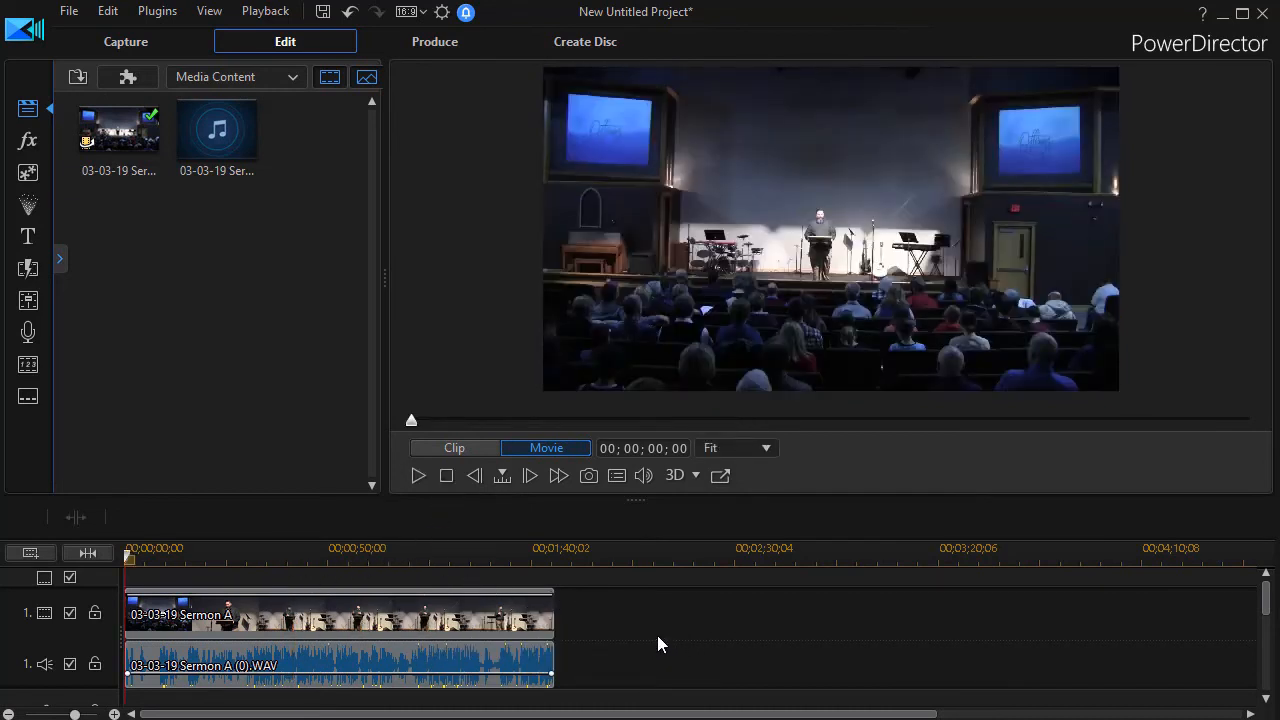